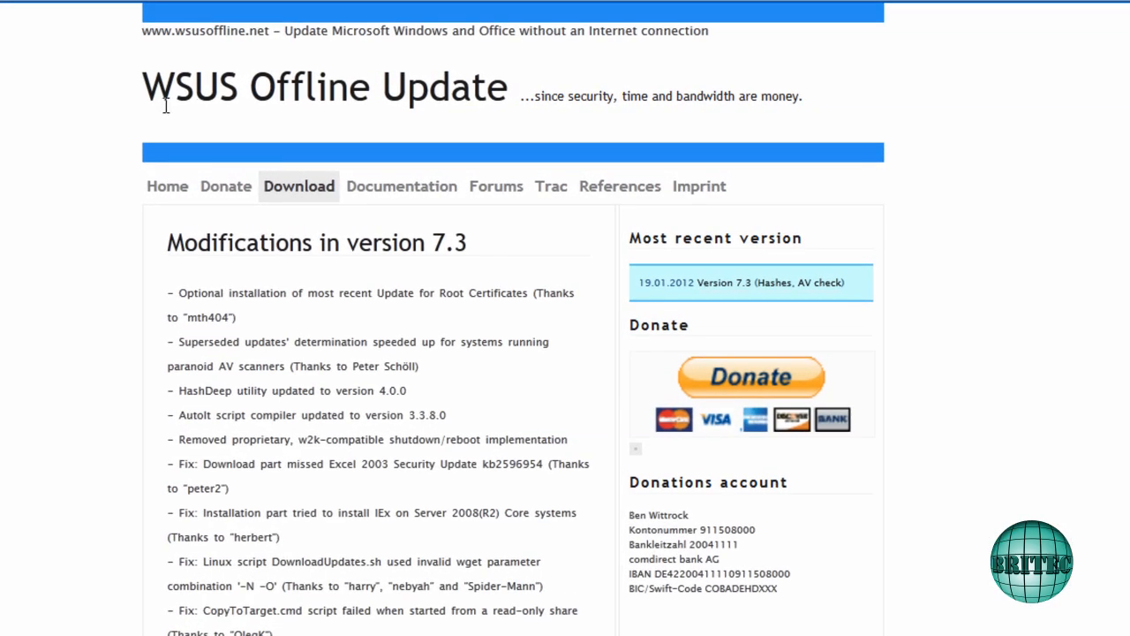
pyautogui.moveTo(441, 141)
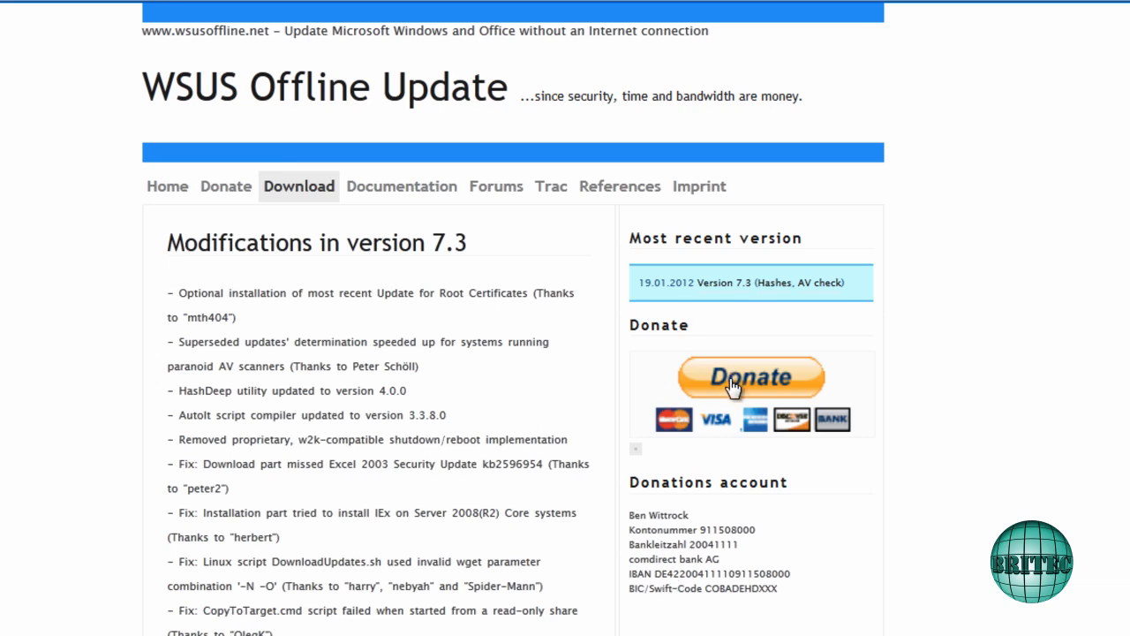
pyautogui.moveTo(628, 223)
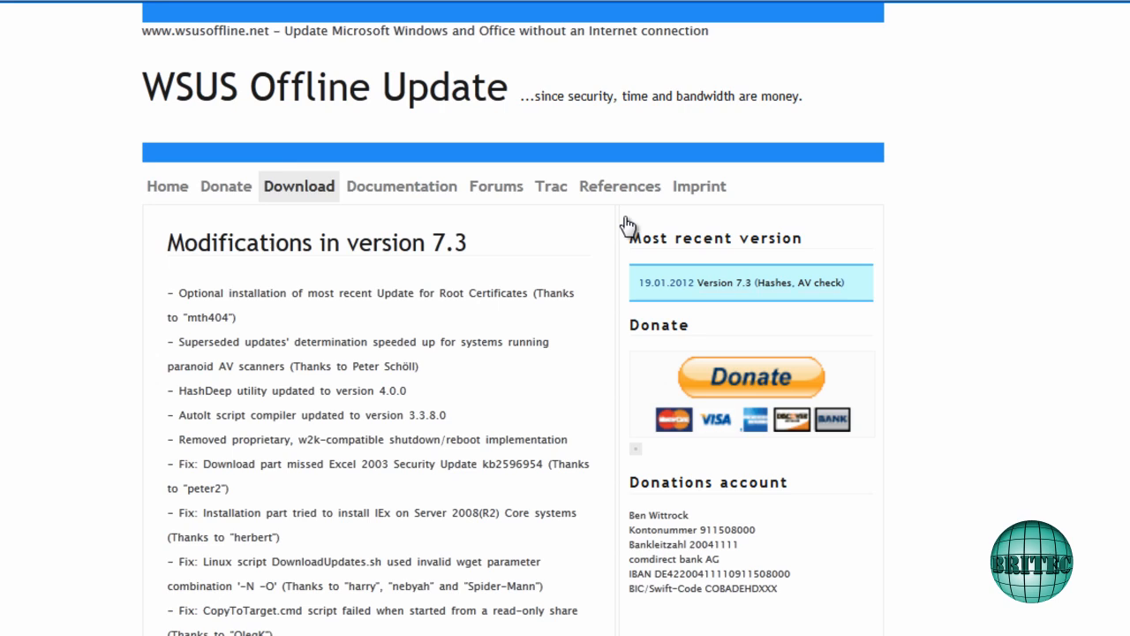
pyautogui.moveTo(372, 508)
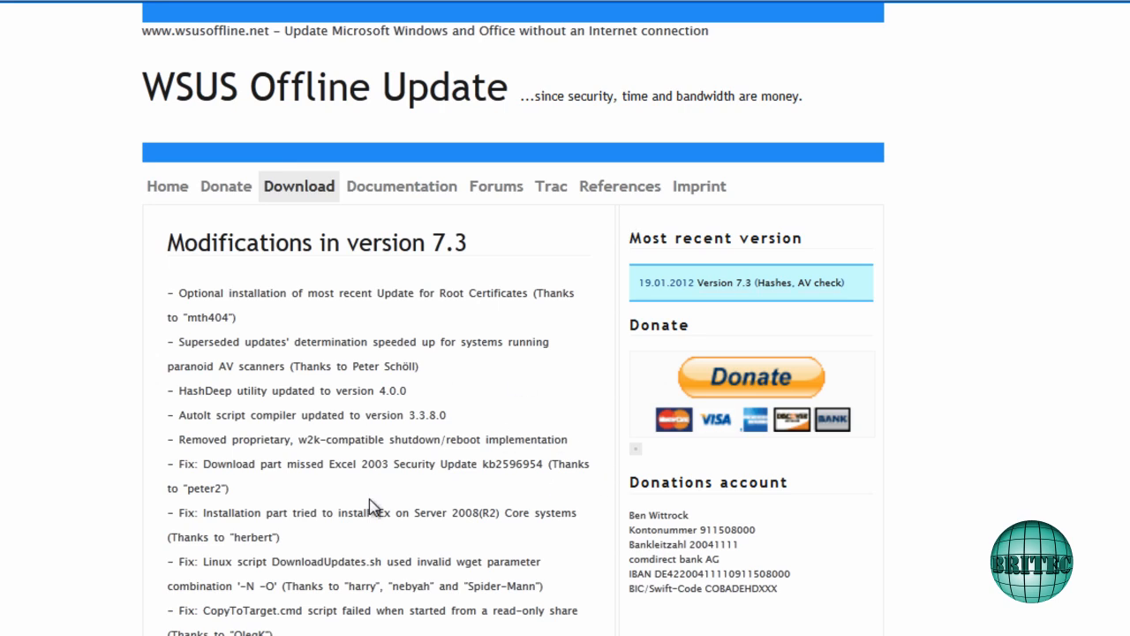
pyautogui.moveTo(759, 433)
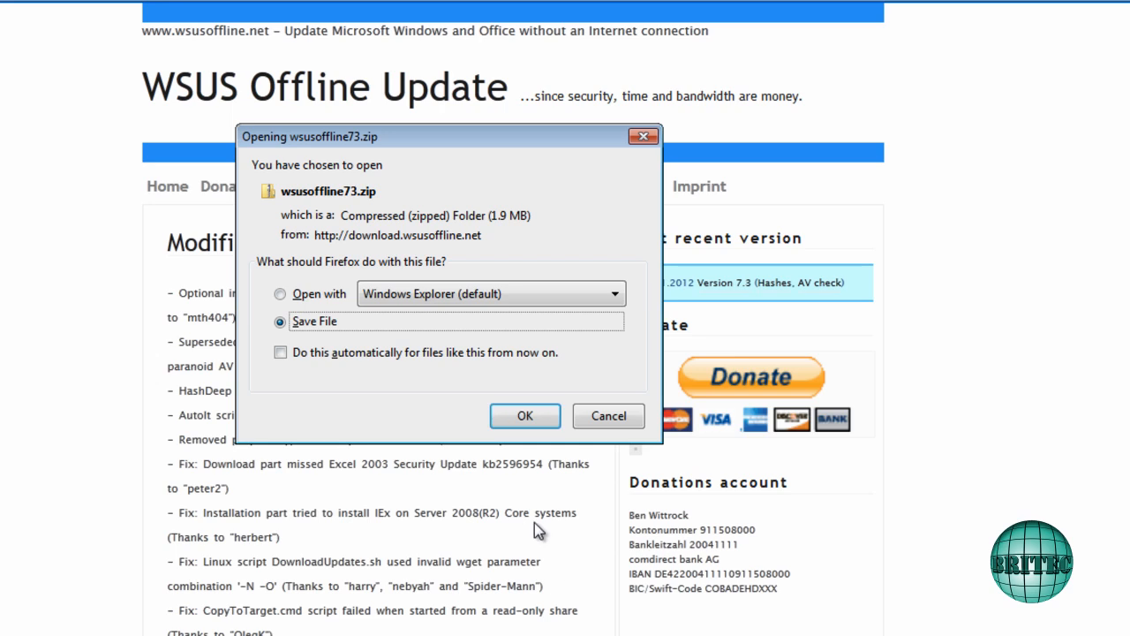
pyautogui.moveTo(621, 155)
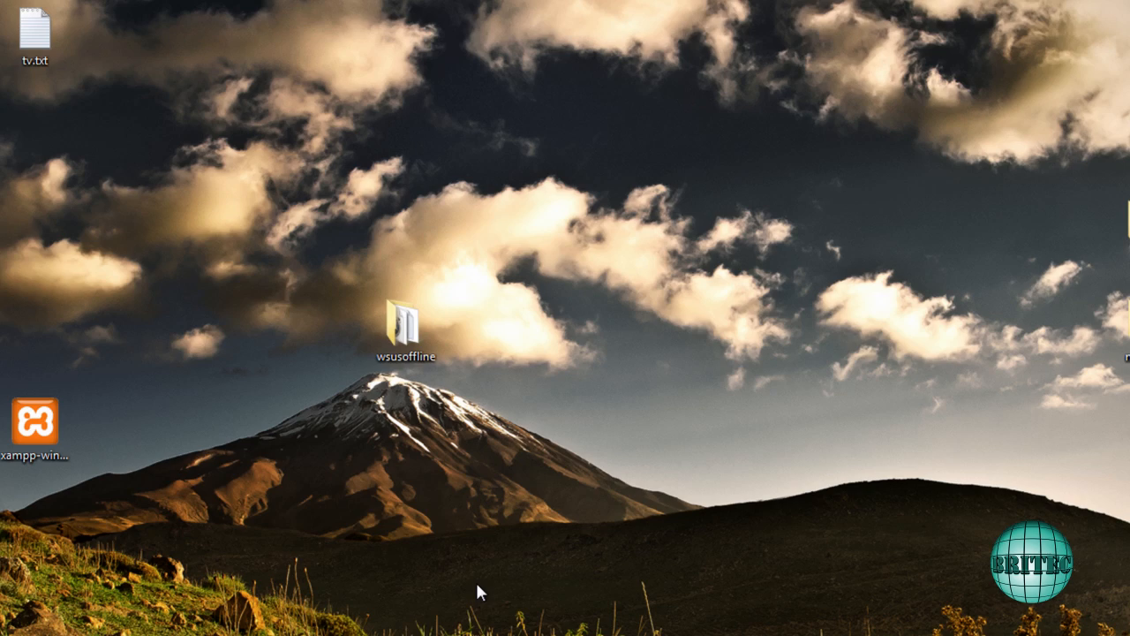
# Open the desktop wsusoffline folder and launch UpdateGenerator.exe
pyautogui.click(404, 324)
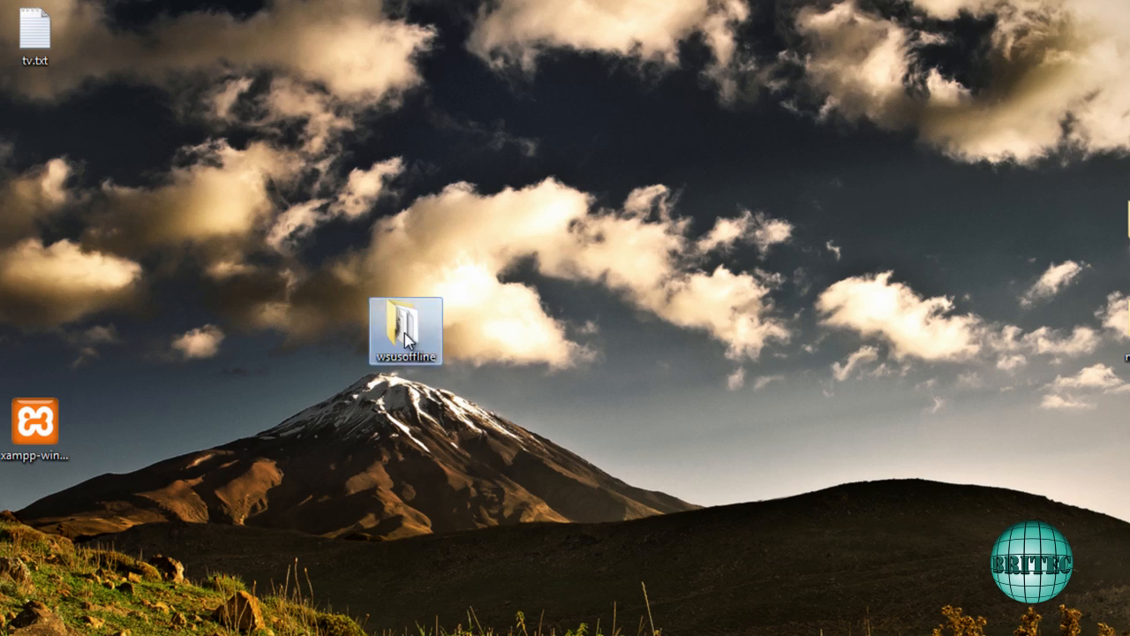
pyautogui.doubleClick(405, 323)
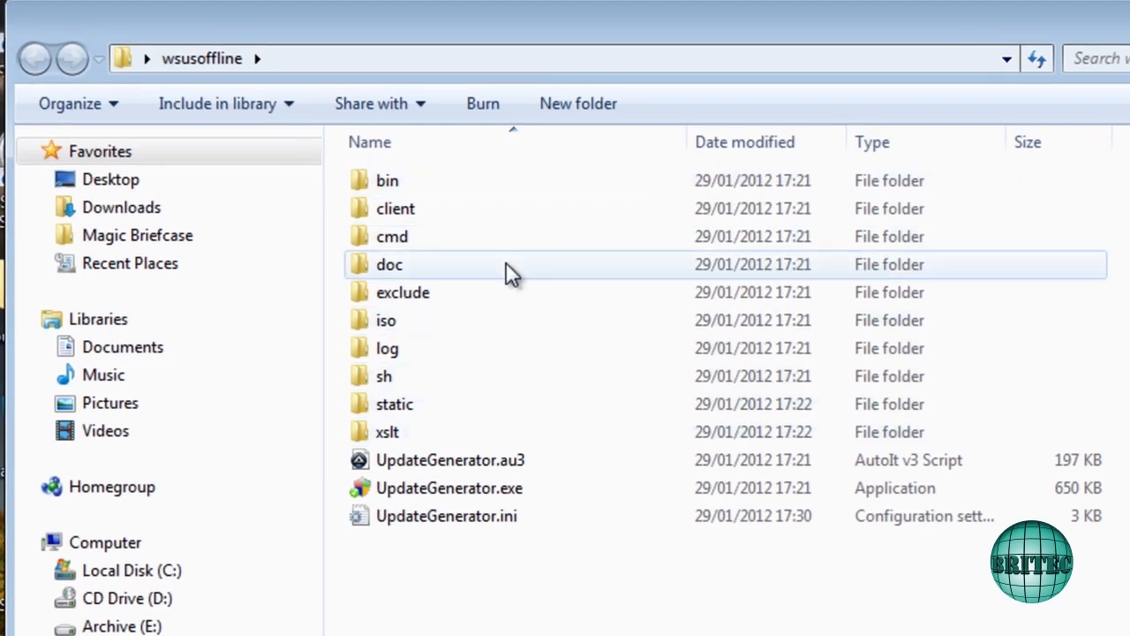
pyautogui.moveTo(395, 344)
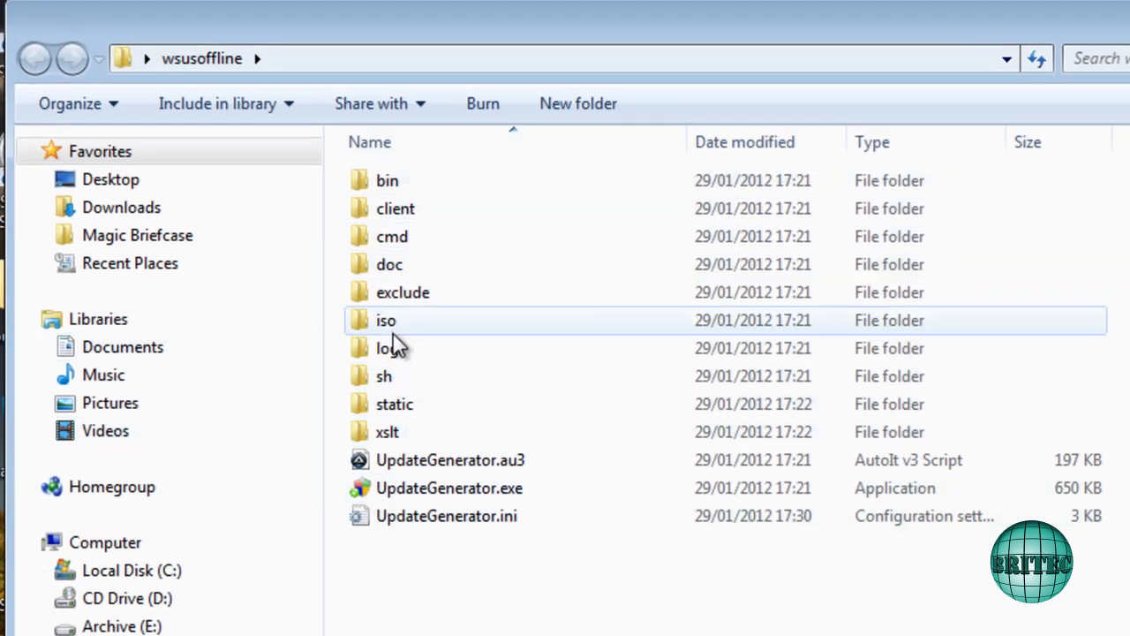
pyautogui.moveTo(450, 460)
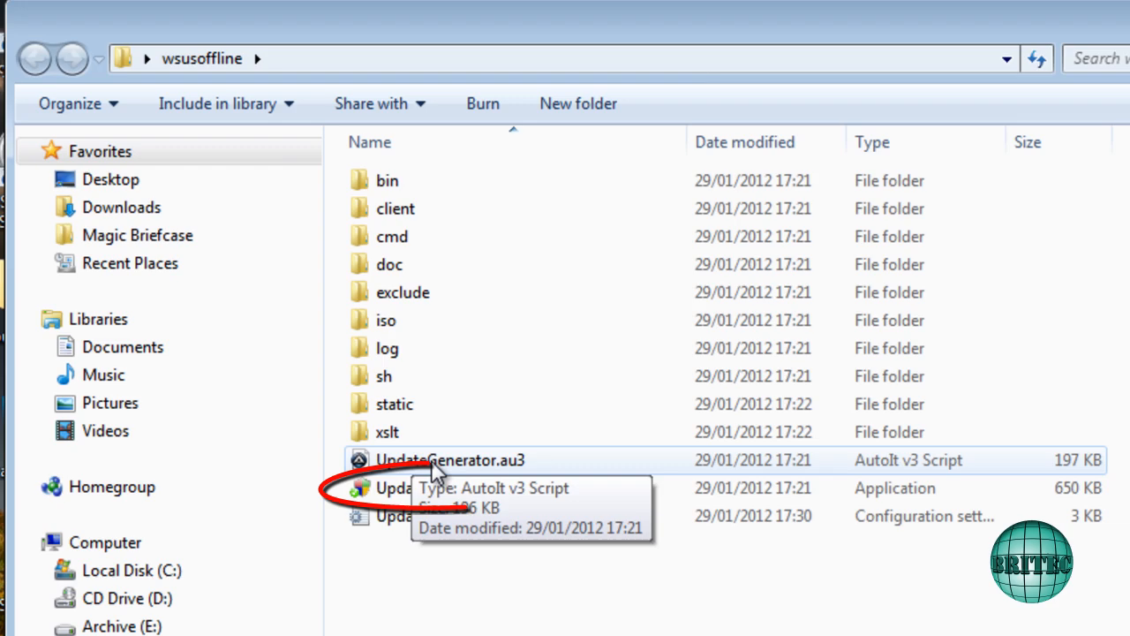
pyautogui.moveTo(422, 487)
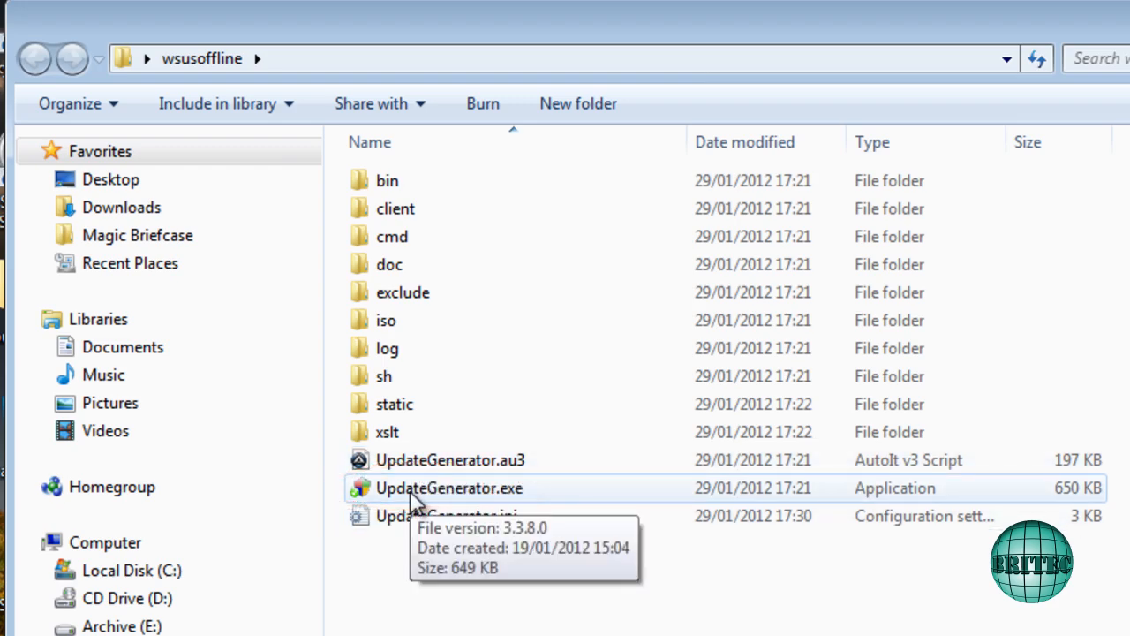
pyautogui.doubleClick(448, 487)
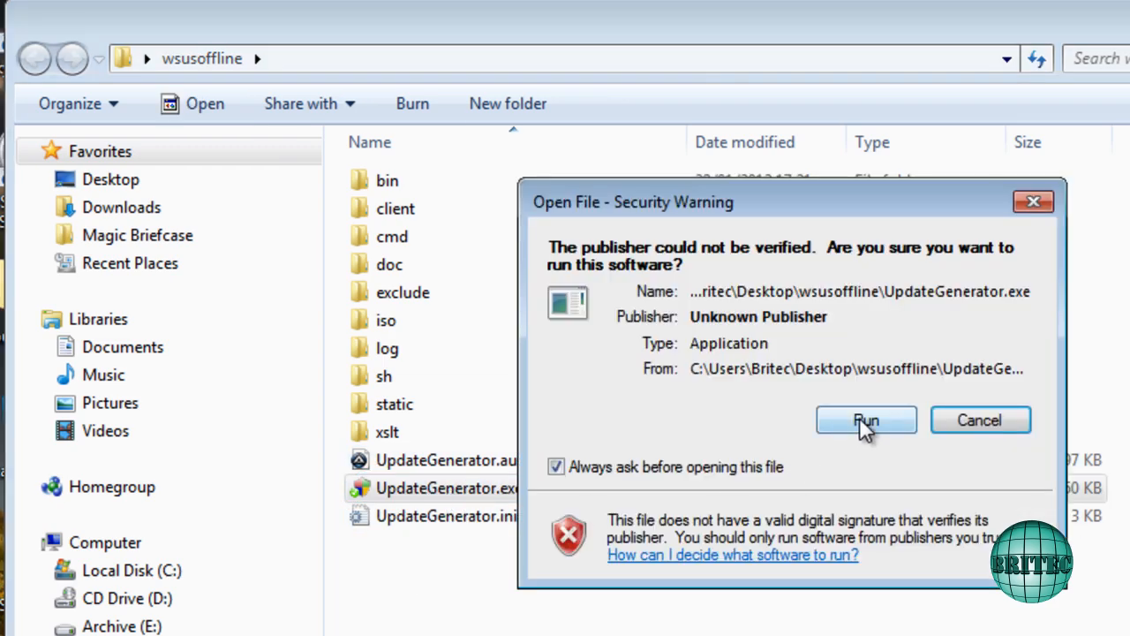
# Allow the generator to run, then browse the Office product list and return to Windows
pyautogui.click(866, 420)
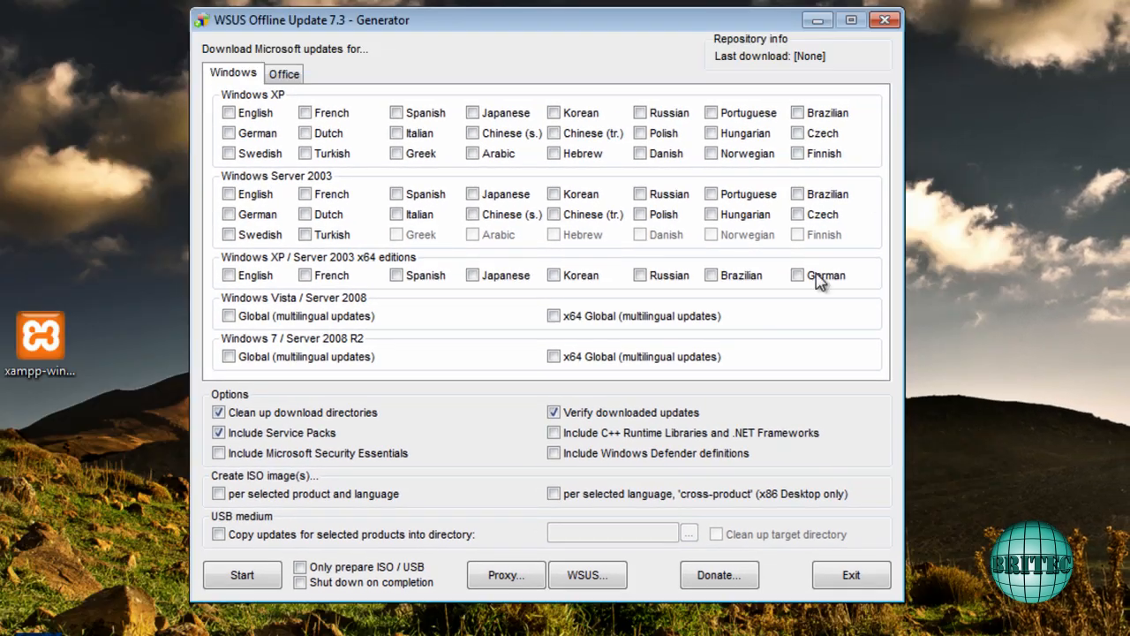
pyautogui.moveTo(317, 257)
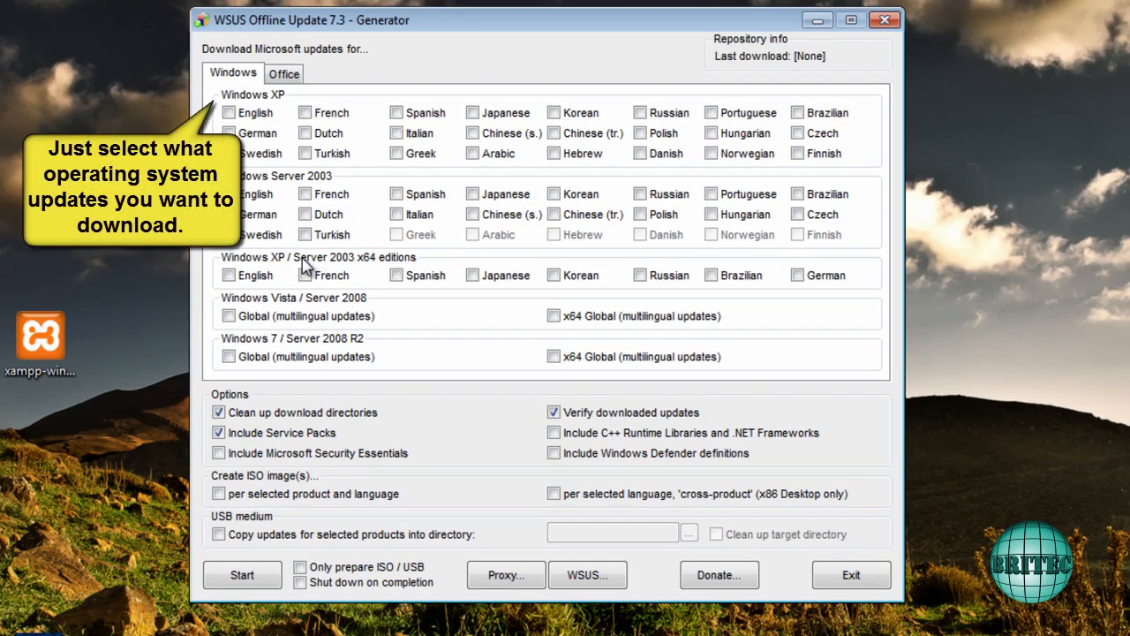
pyautogui.moveTo(280, 426)
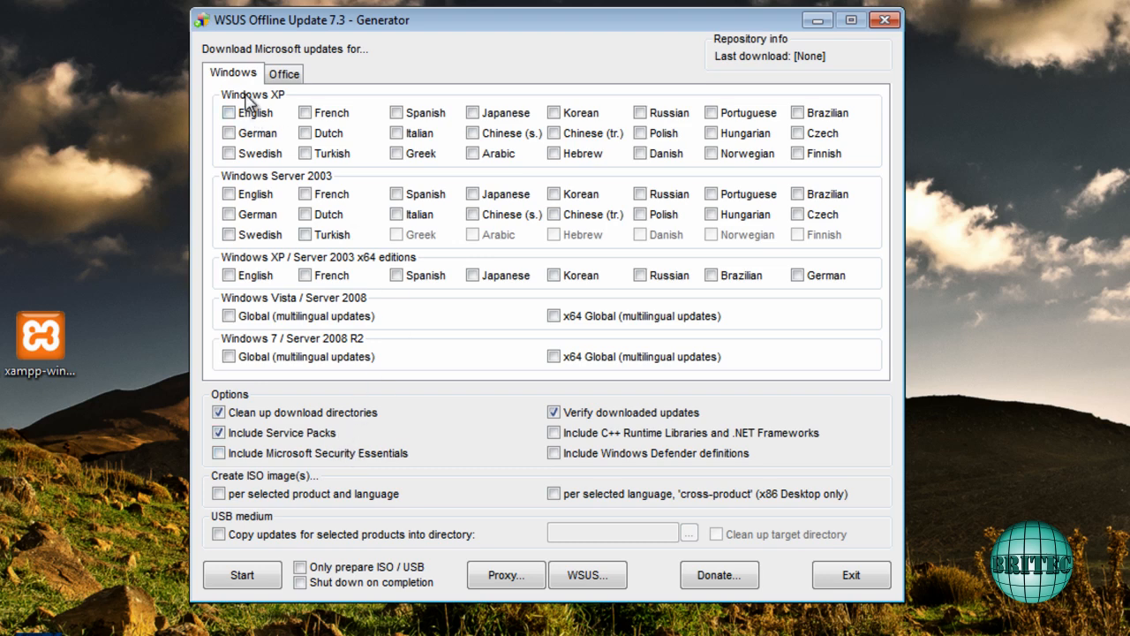
pyautogui.moveTo(313, 186)
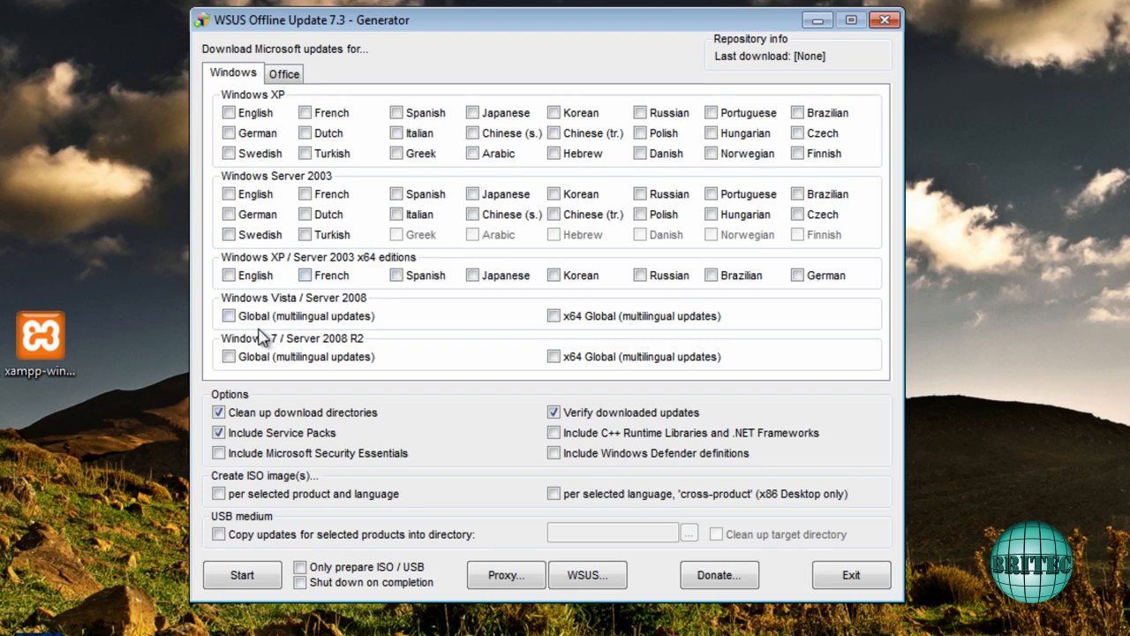
pyautogui.moveTo(344, 360)
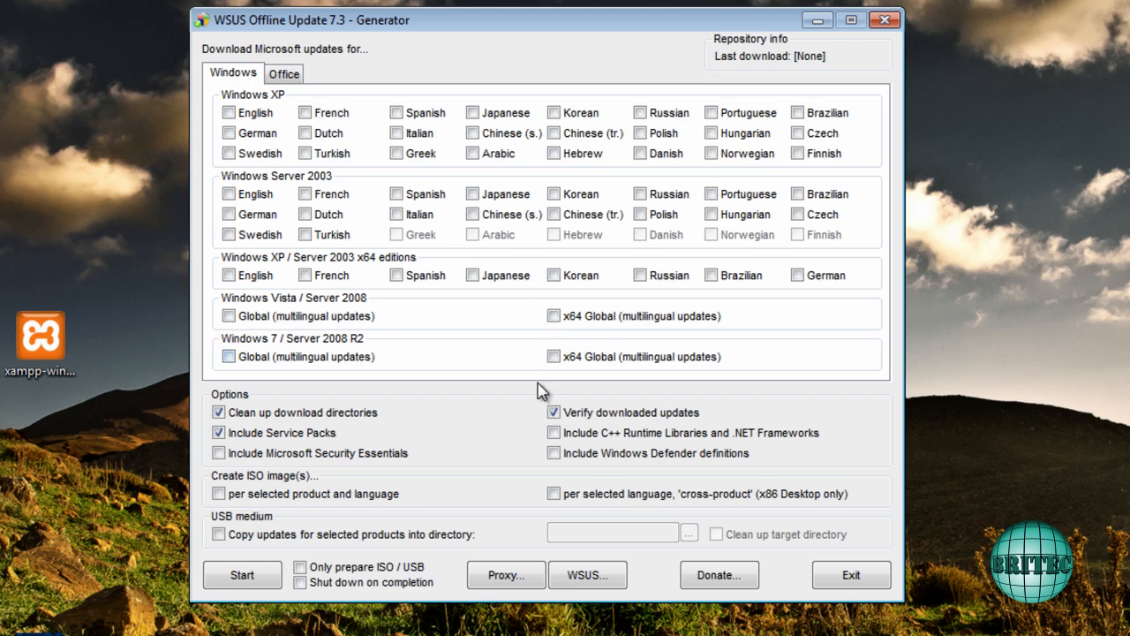
pyautogui.click(284, 72)
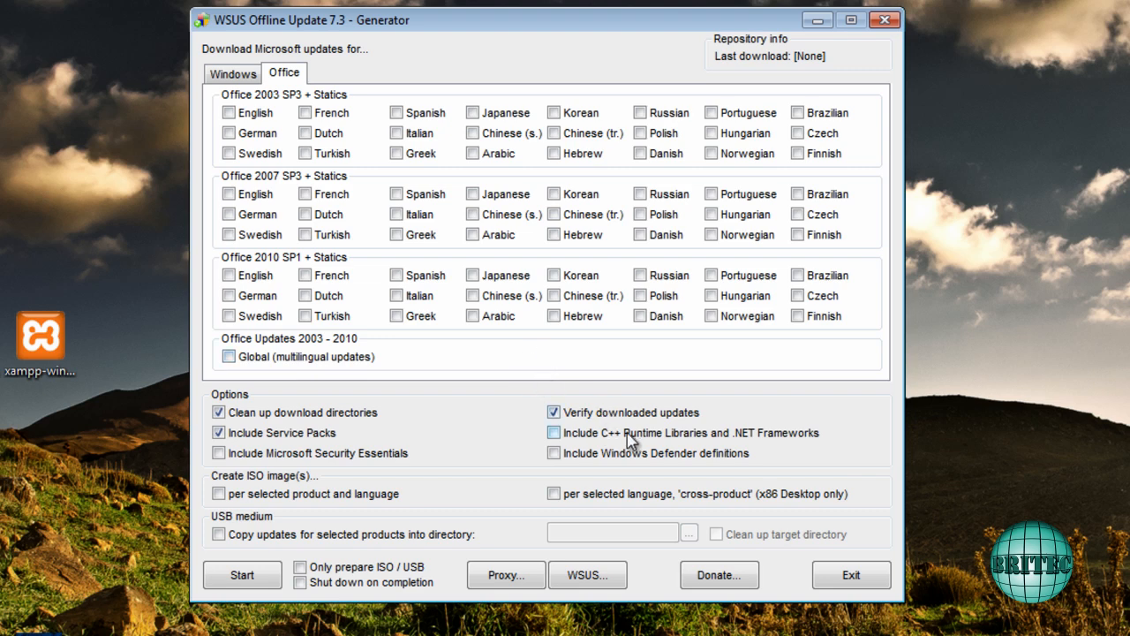
pyautogui.moveTo(792, 446)
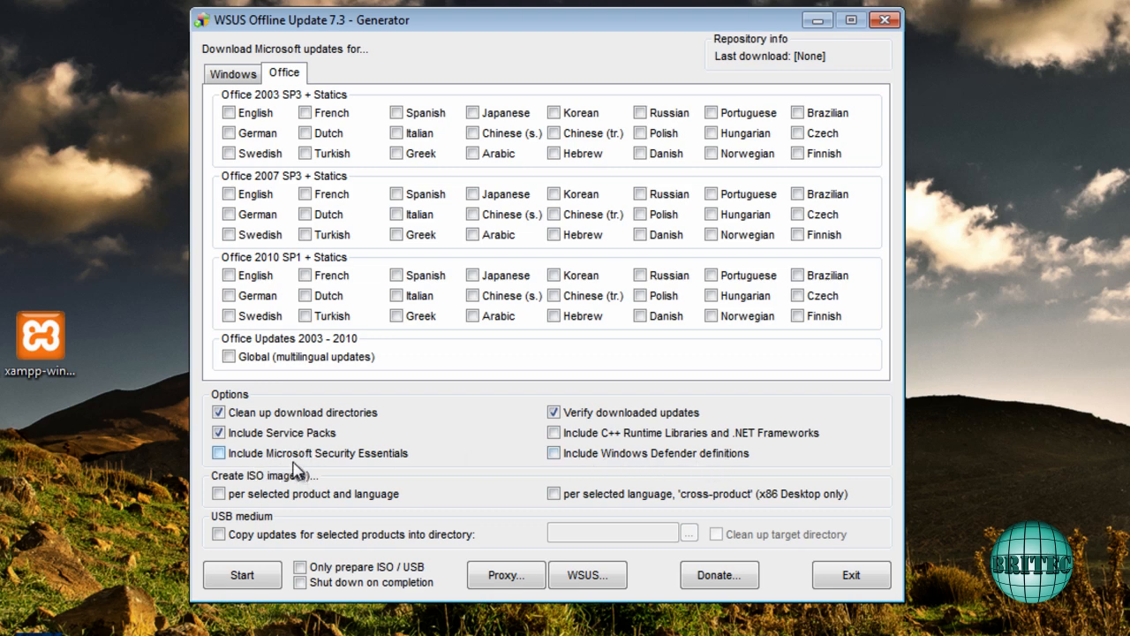
pyautogui.moveTo(389, 468)
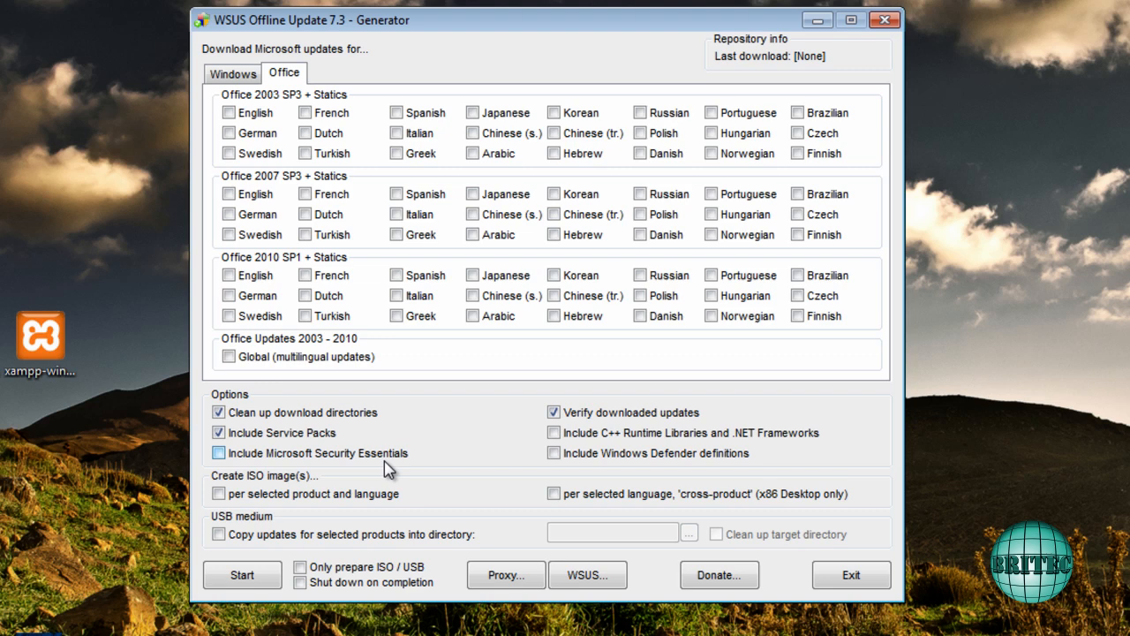
pyautogui.click(219, 431)
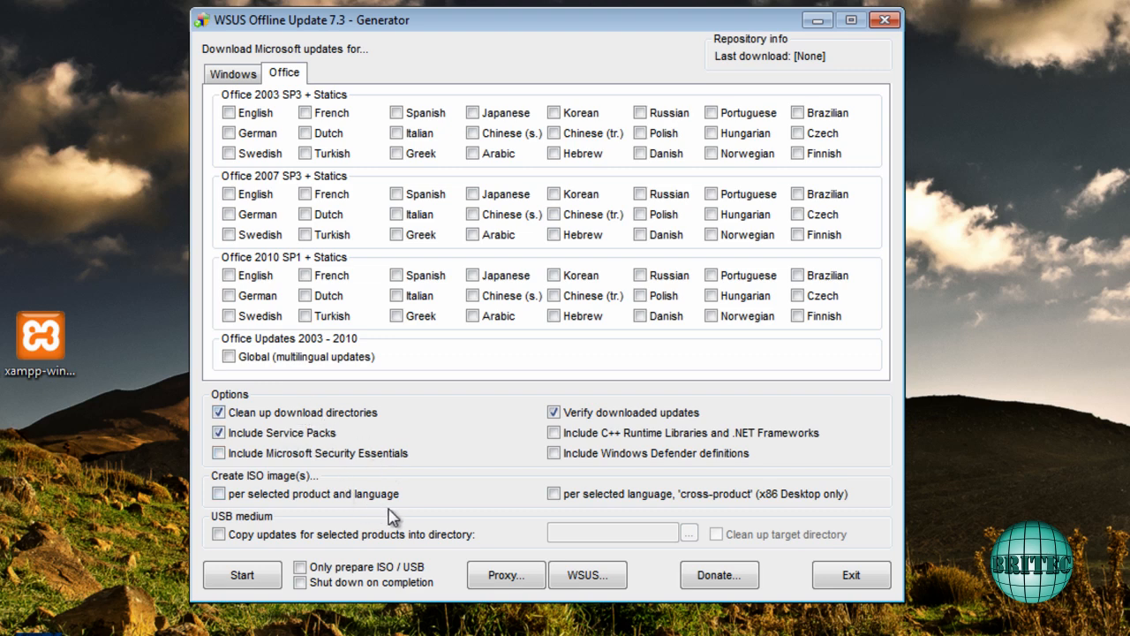
pyautogui.click(232, 72)
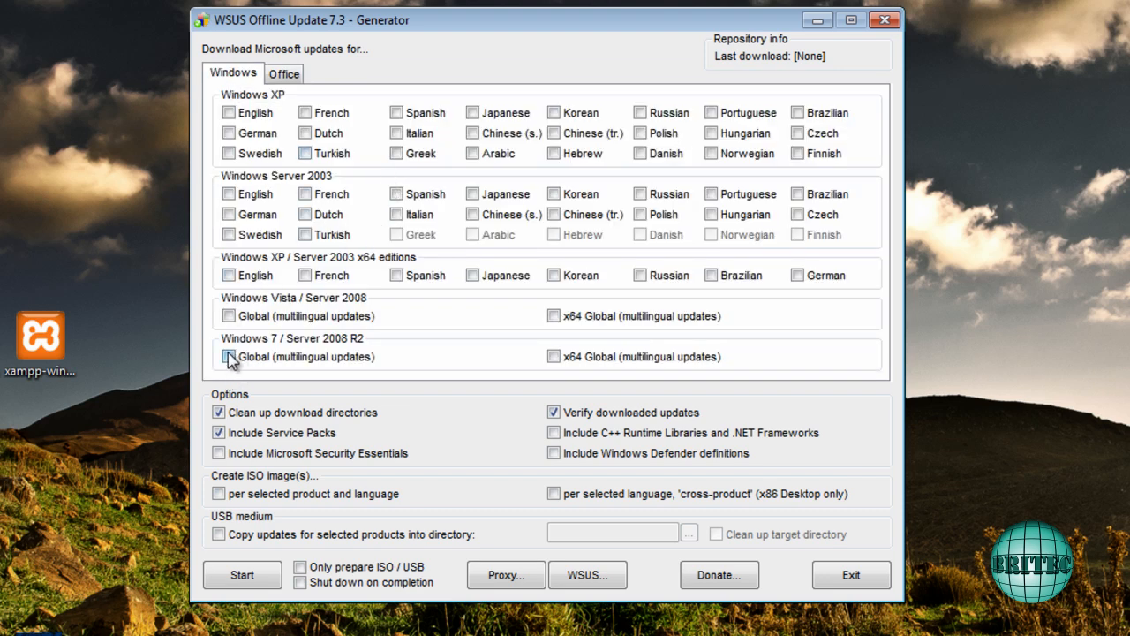
# Tick Windows 7 Global, per-product ISO creation, and the C++ Runtime/.NET options
pyautogui.click(228, 356)
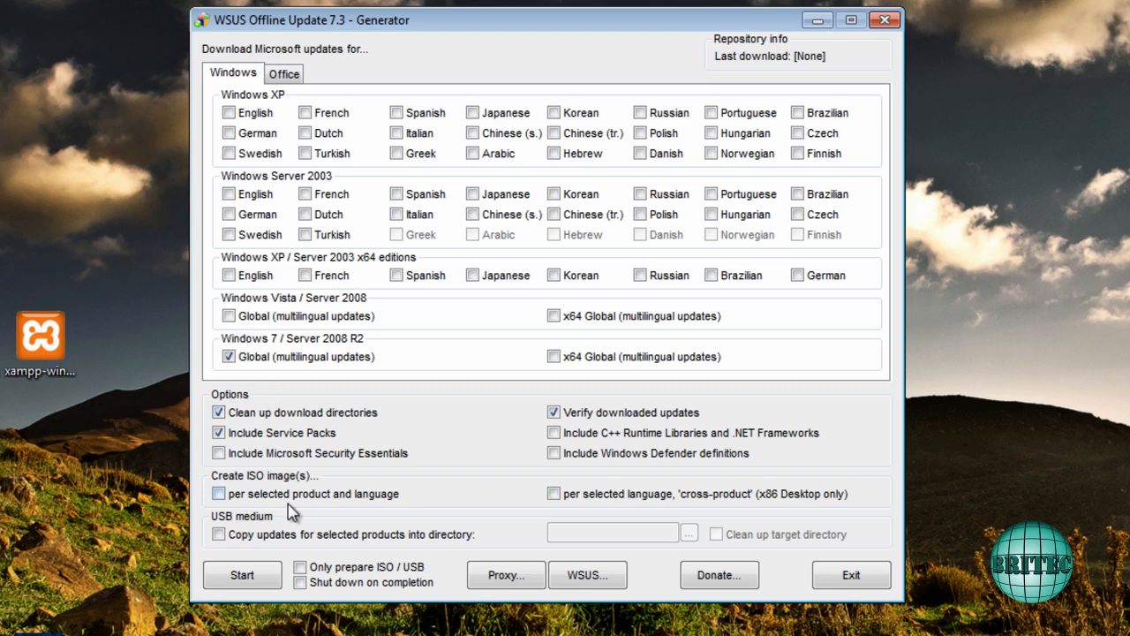
pyautogui.click(219, 493)
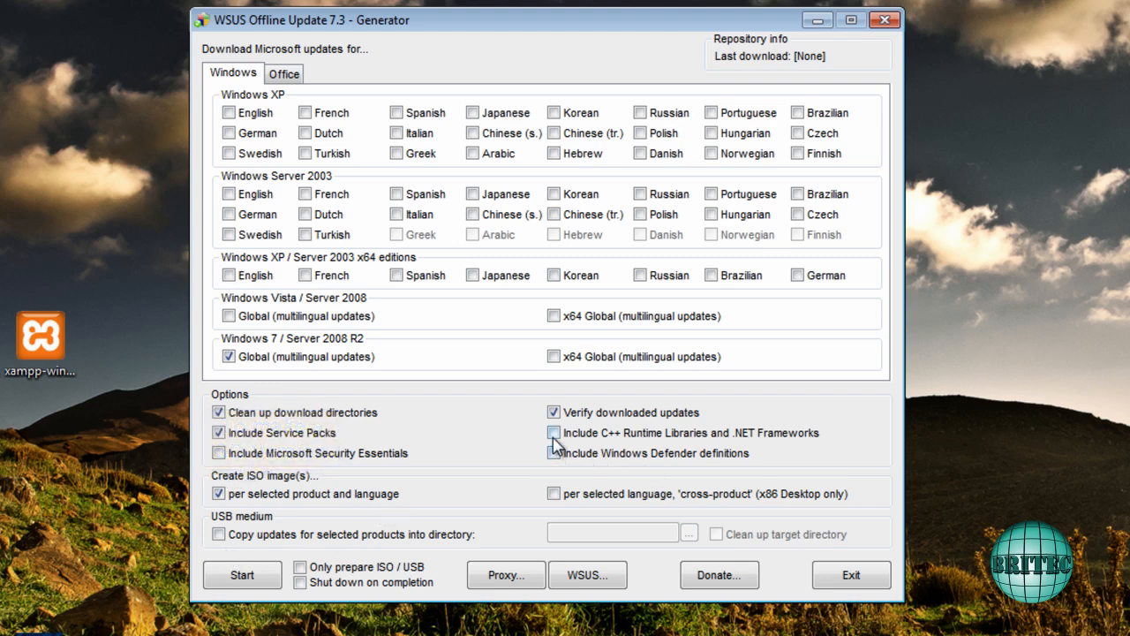
pyautogui.click(554, 433)
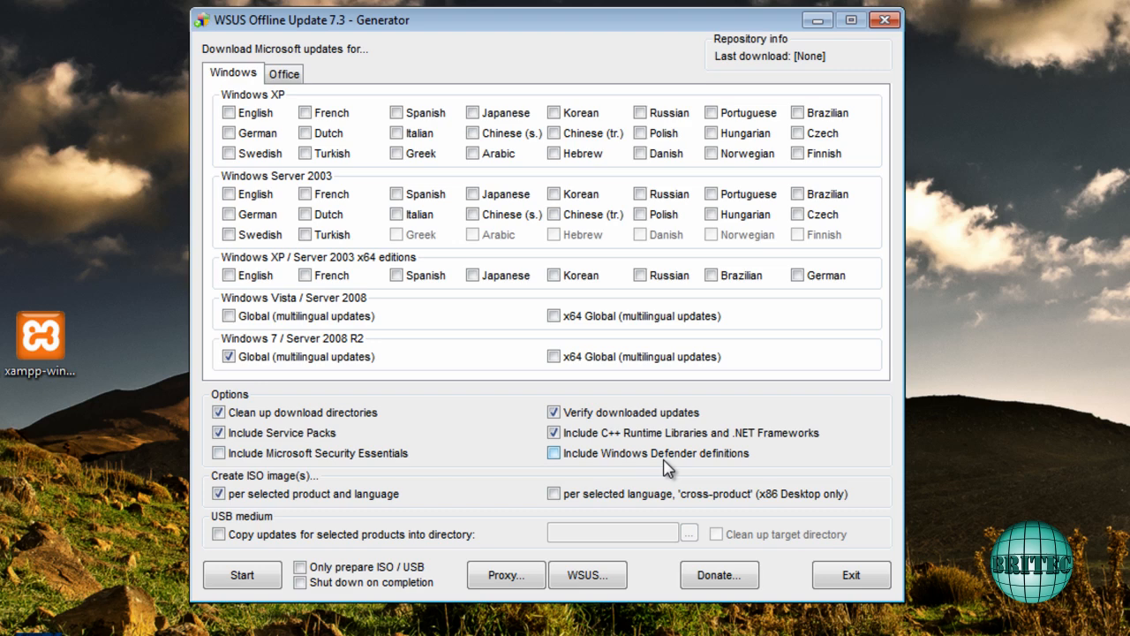
pyautogui.moveTo(722, 464)
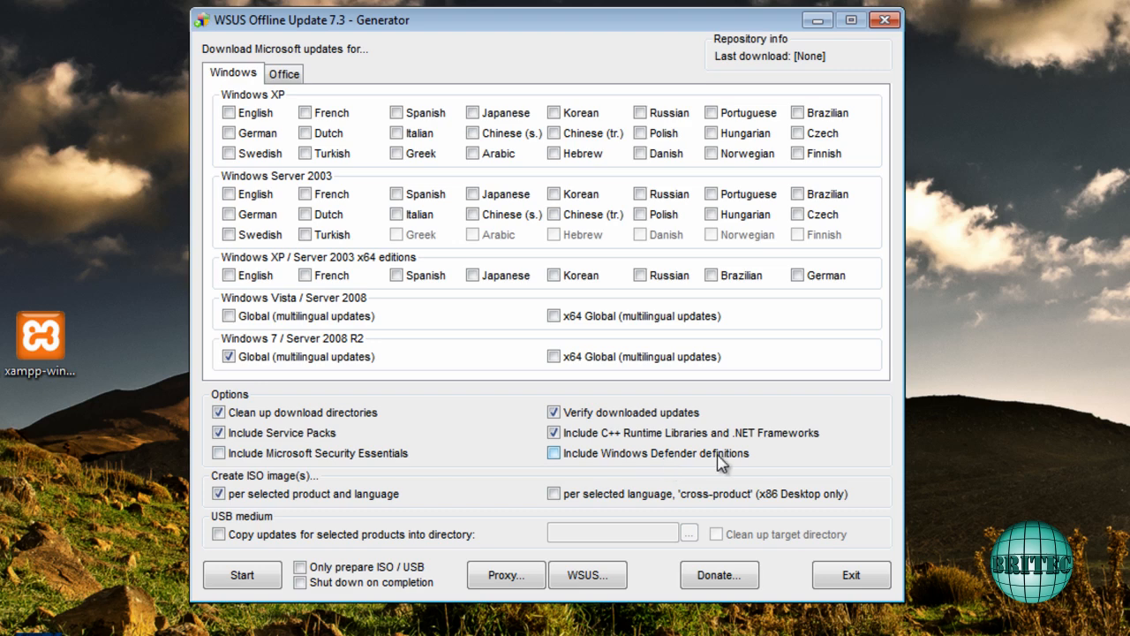
pyautogui.click(554, 452)
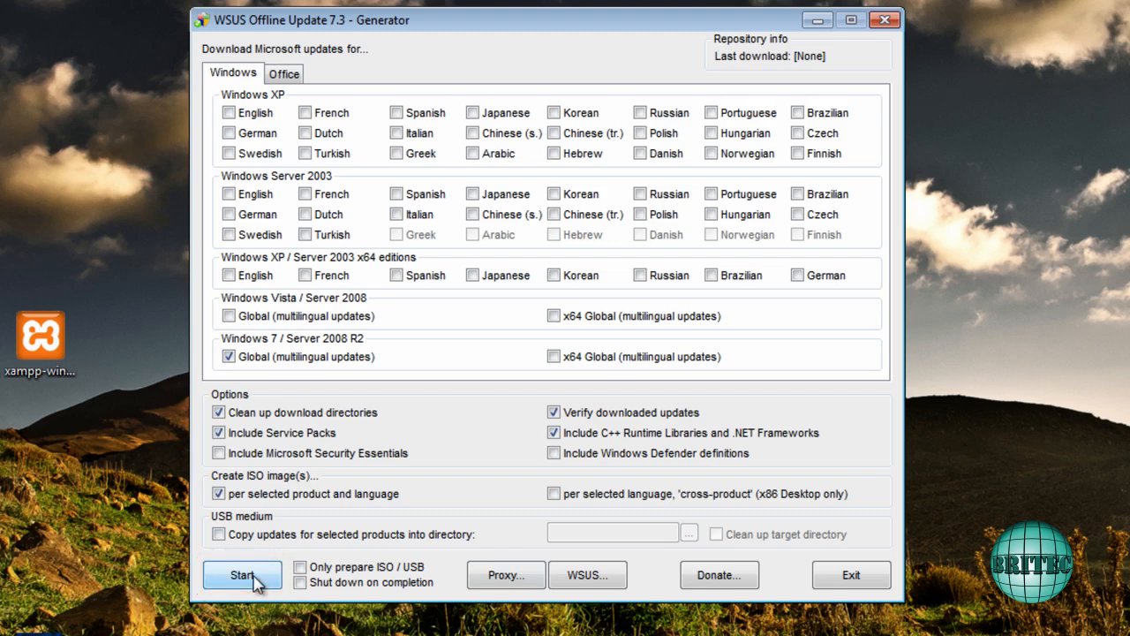
# Start downloading the selected Windows 7 updates
pyautogui.click(242, 575)
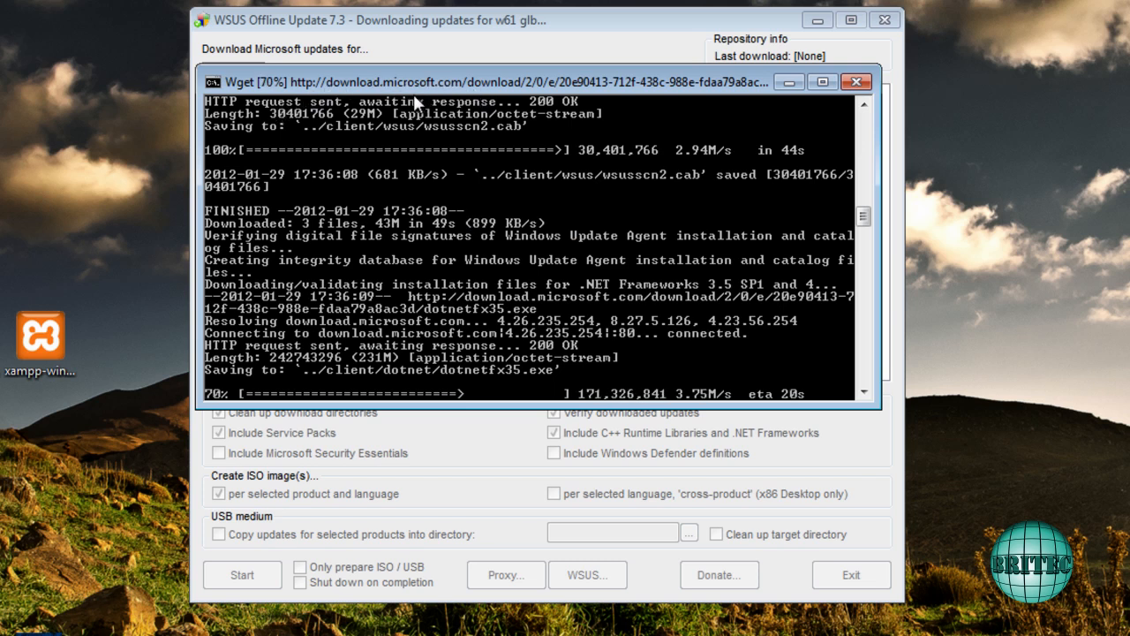
pyautogui.moveTo(515, 235)
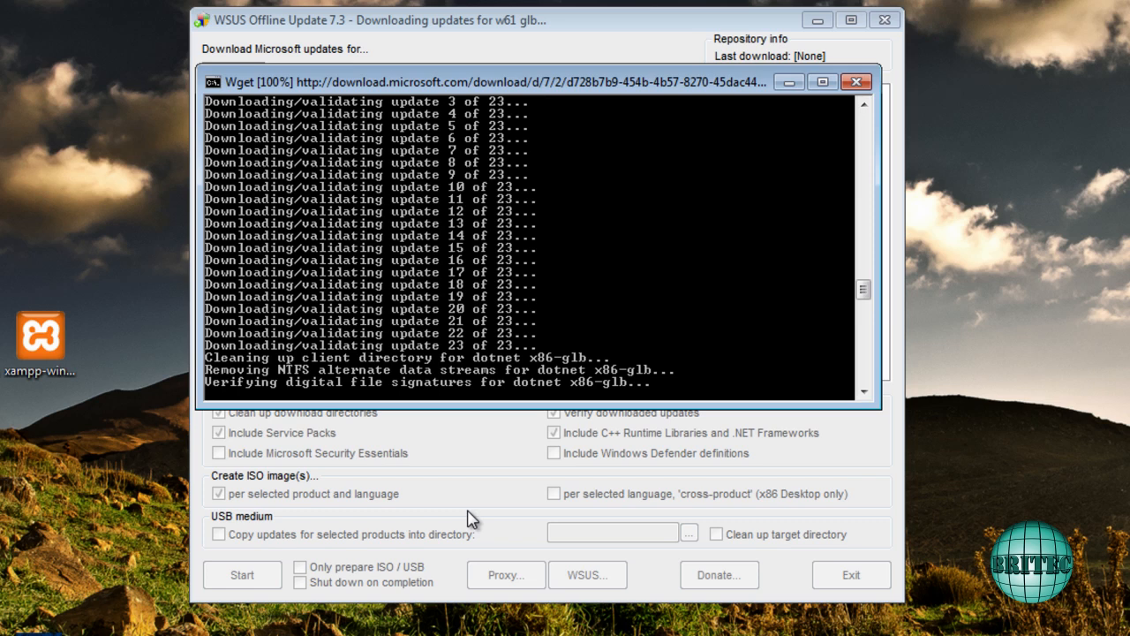
pyautogui.moveTo(446, 400)
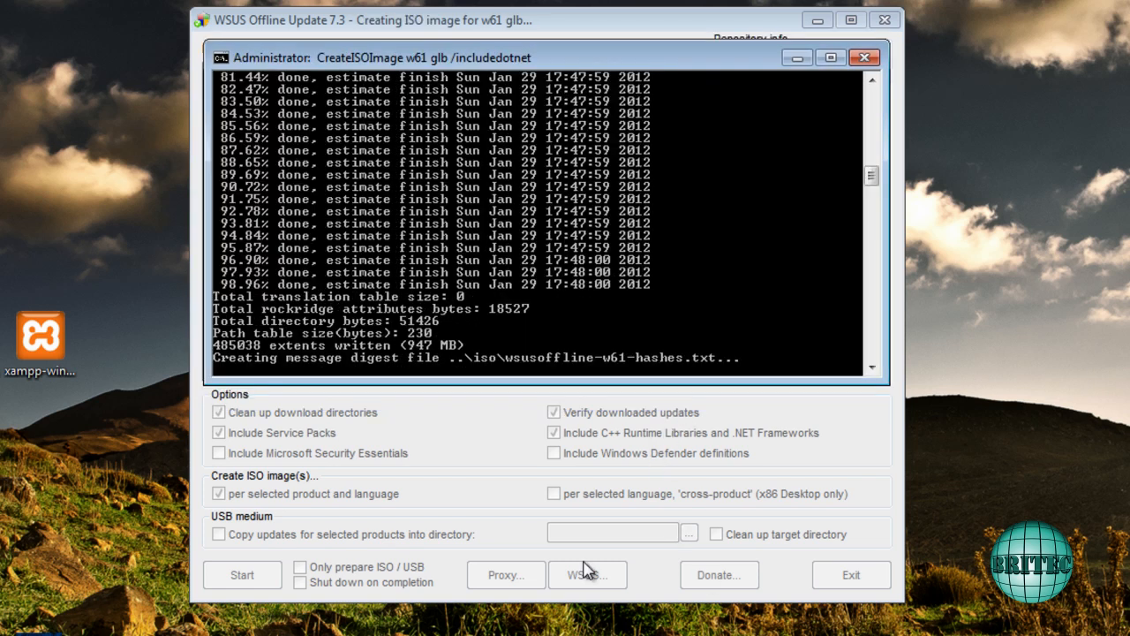
pyautogui.moveTo(550, 537)
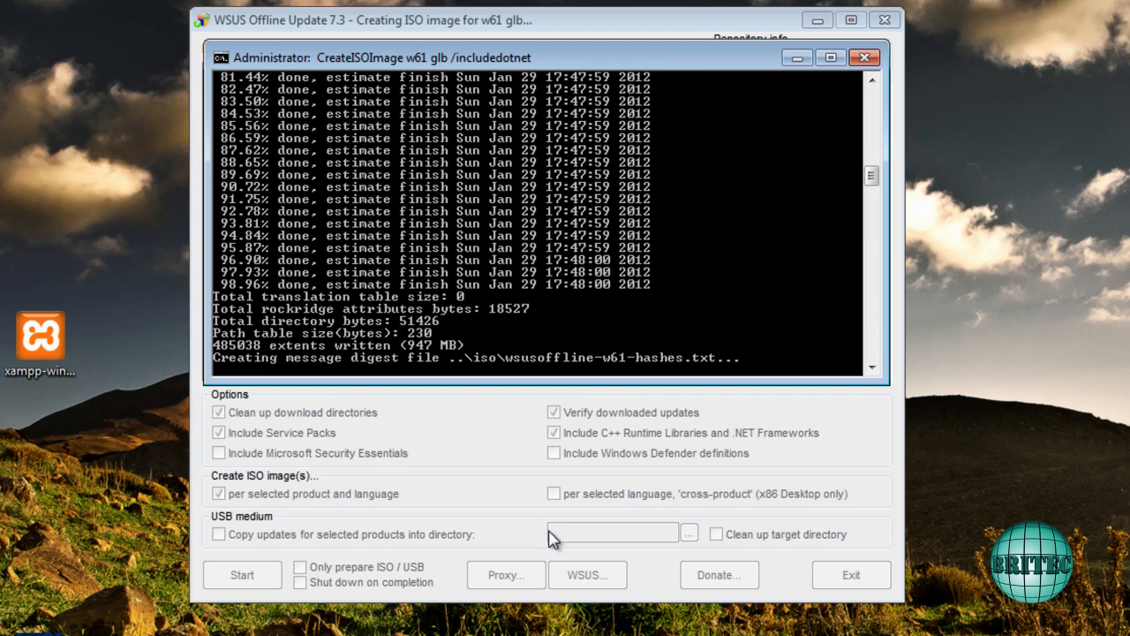
pyautogui.moveTo(661, 536)
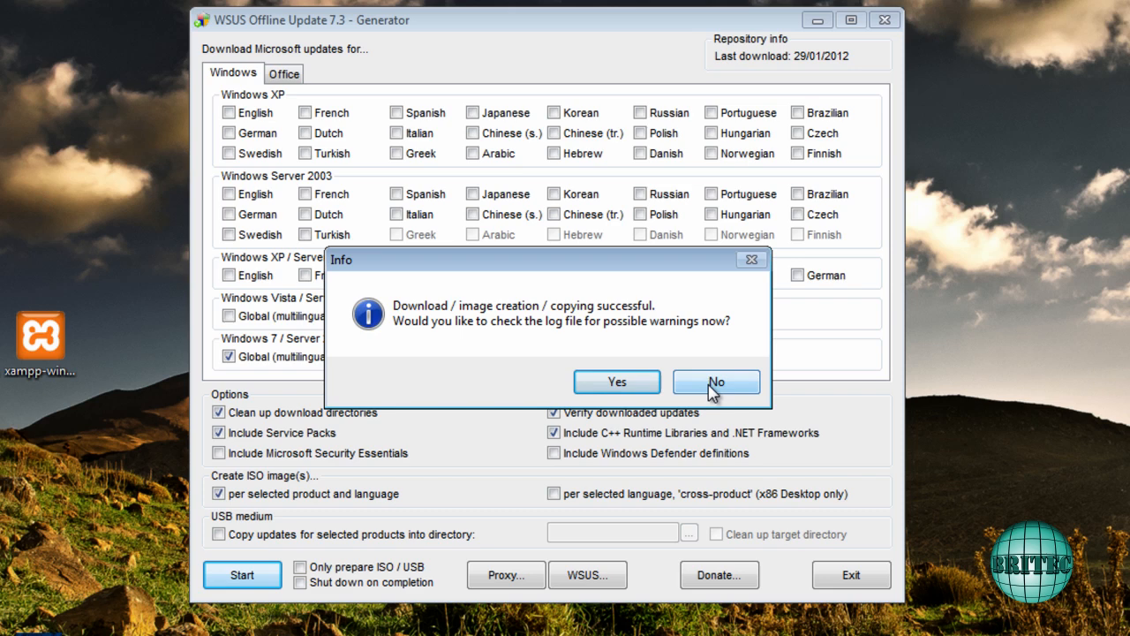
# Decline the log check, exit the generator, and reopen the wsusoffline folder
pyautogui.click(715, 381)
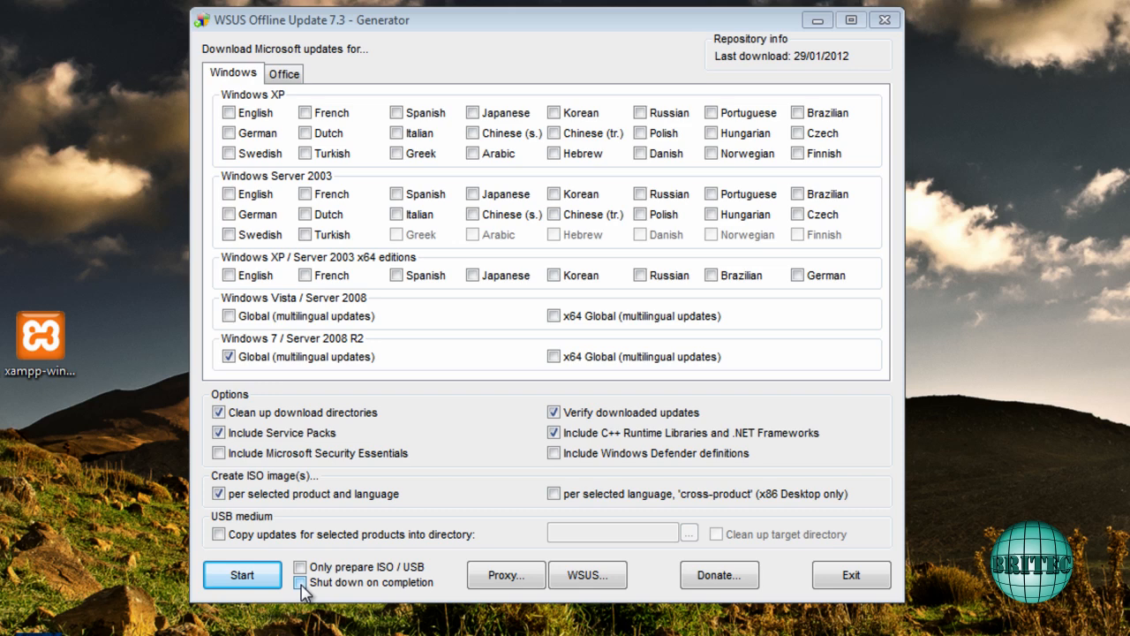
pyautogui.moveTo(308, 587)
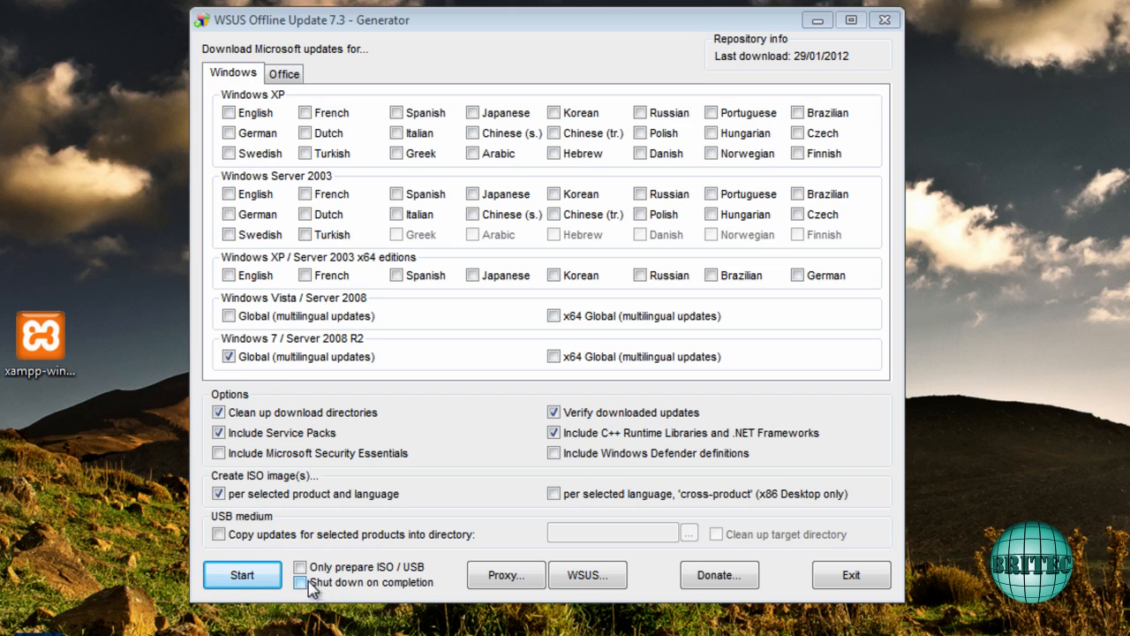
pyautogui.click(300, 581)
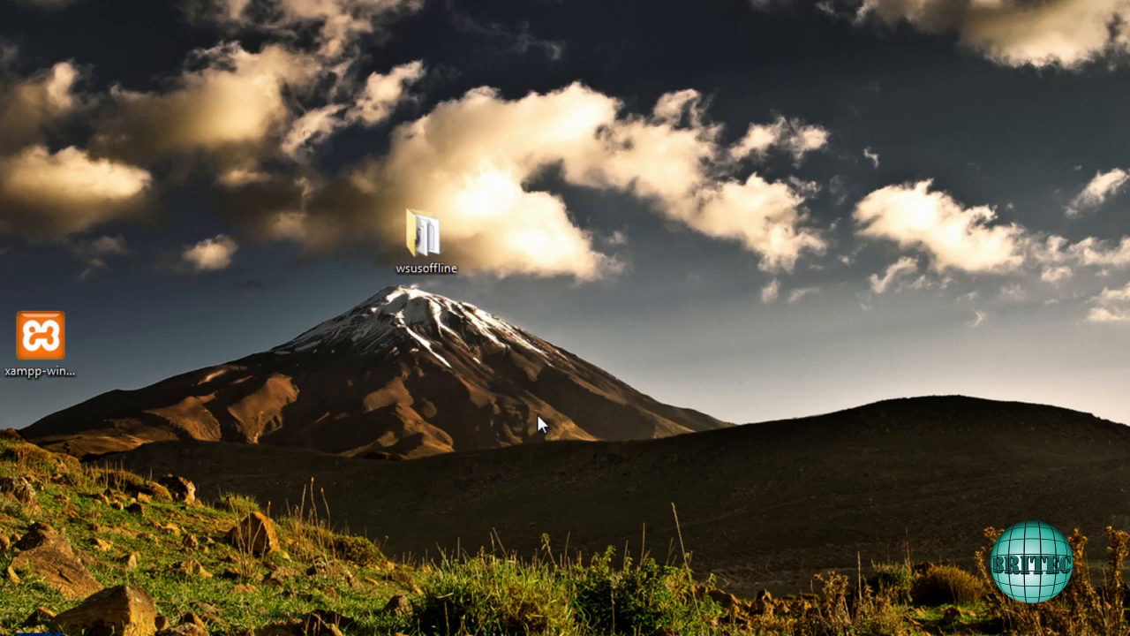
pyautogui.doubleClick(429, 232)
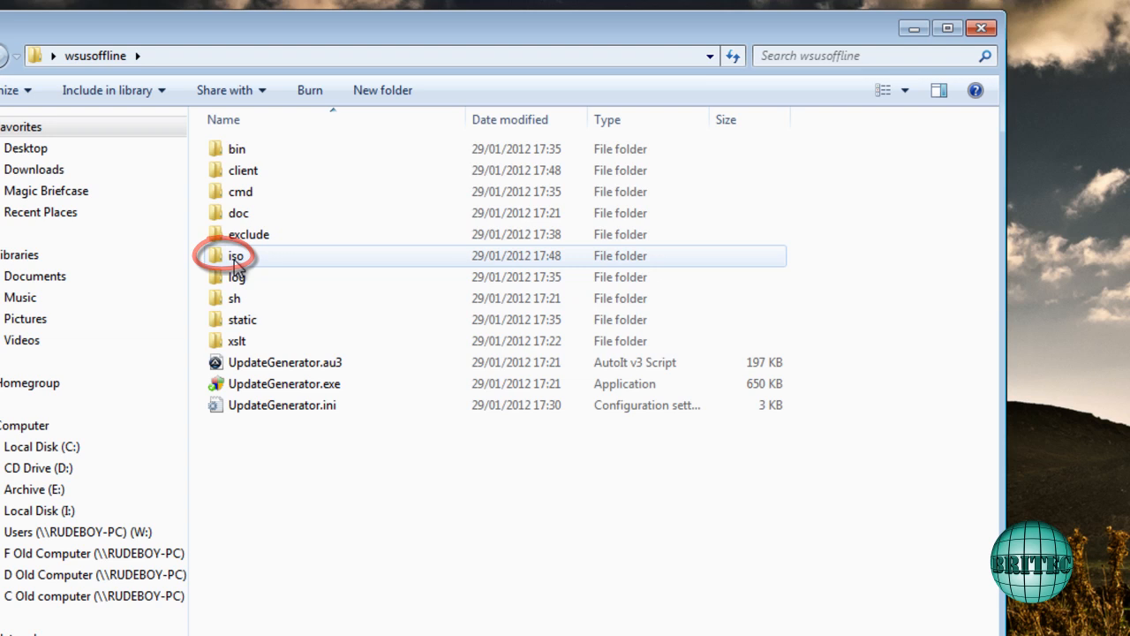
pyautogui.doubleClick(236, 255)
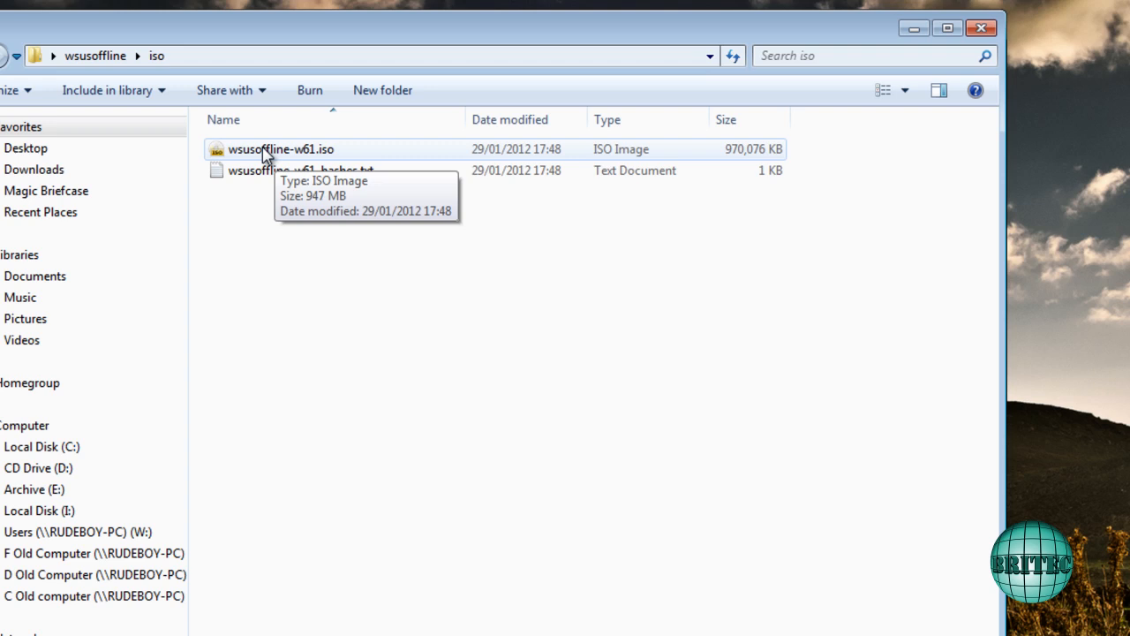
pyautogui.moveTo(252, 166)
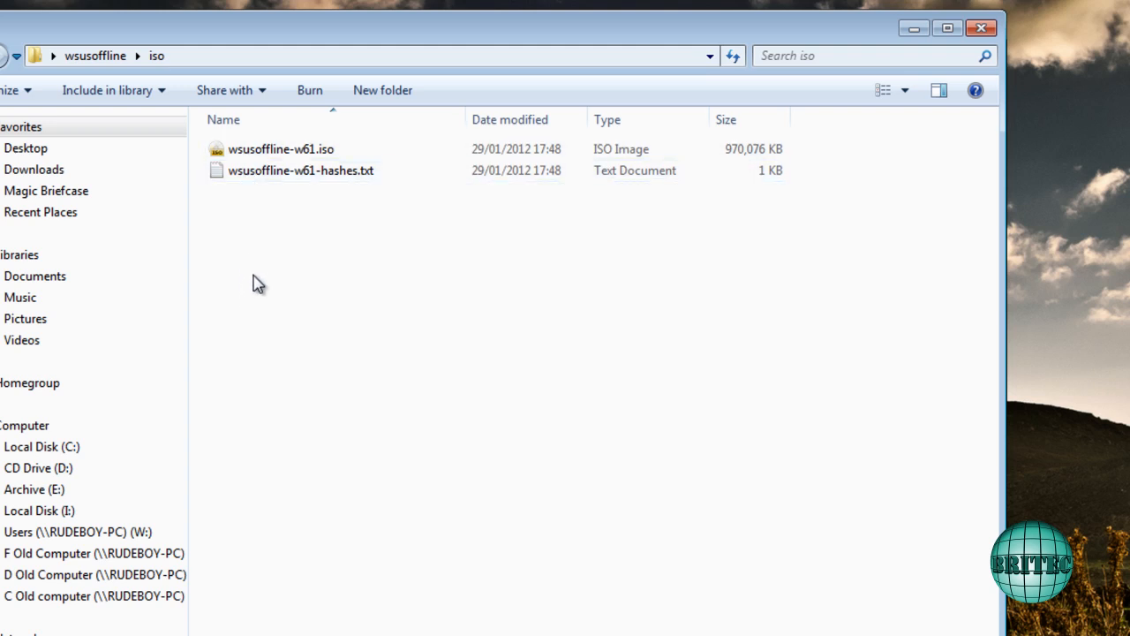
pyautogui.moveTo(932, 114)
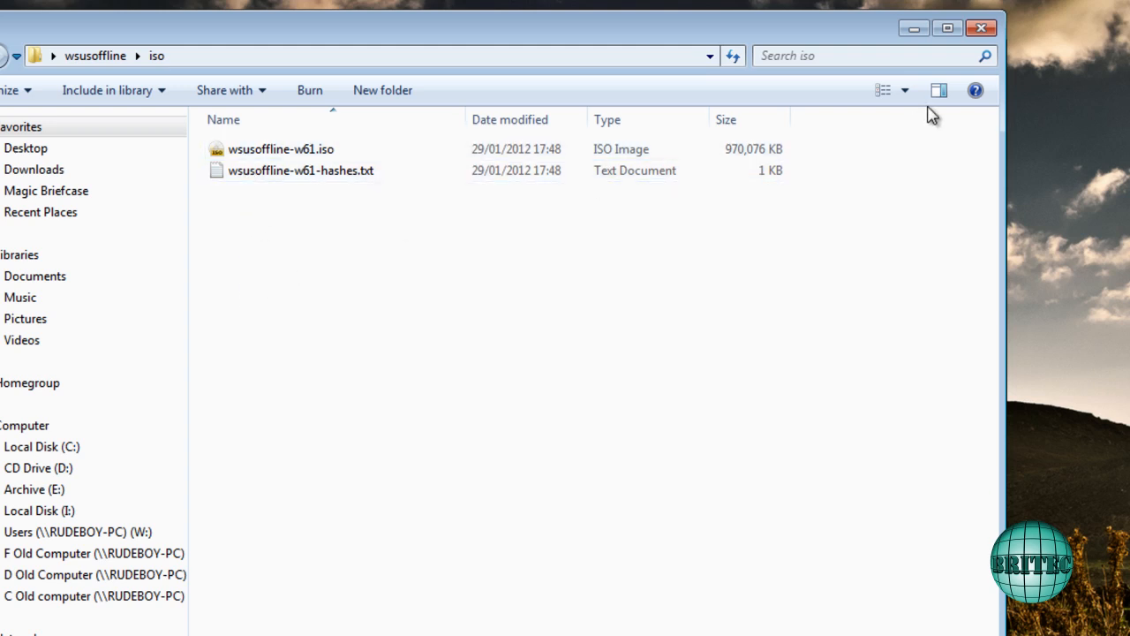
pyautogui.click(280, 148)
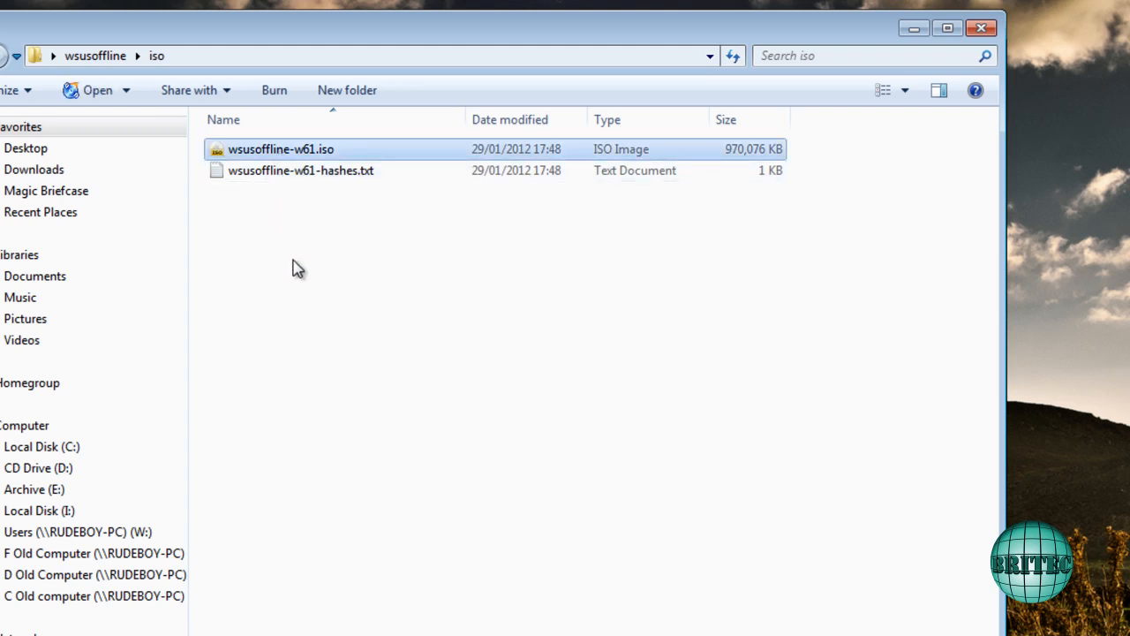
pyautogui.moveTo(298, 243)
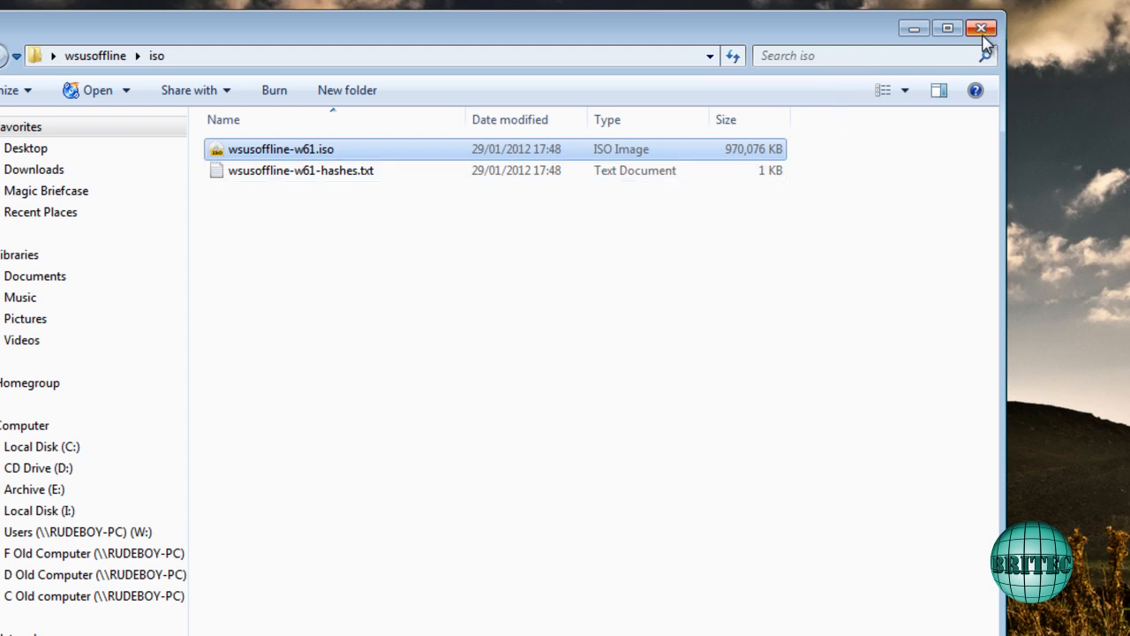
pyautogui.moveTo(980, 29)
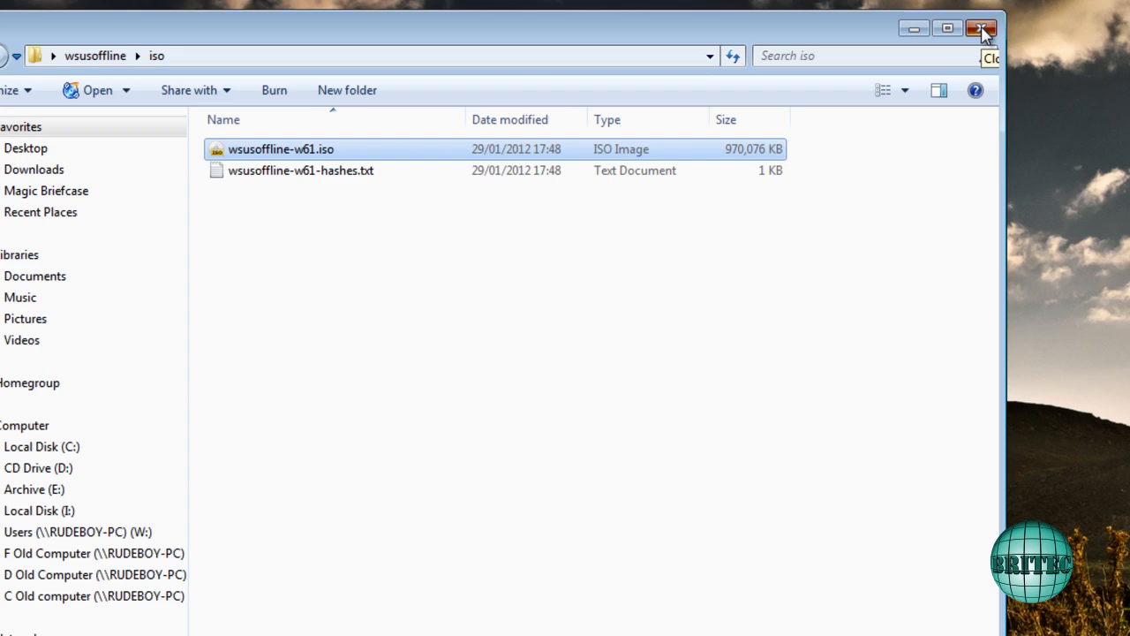
pyautogui.click(981, 29)
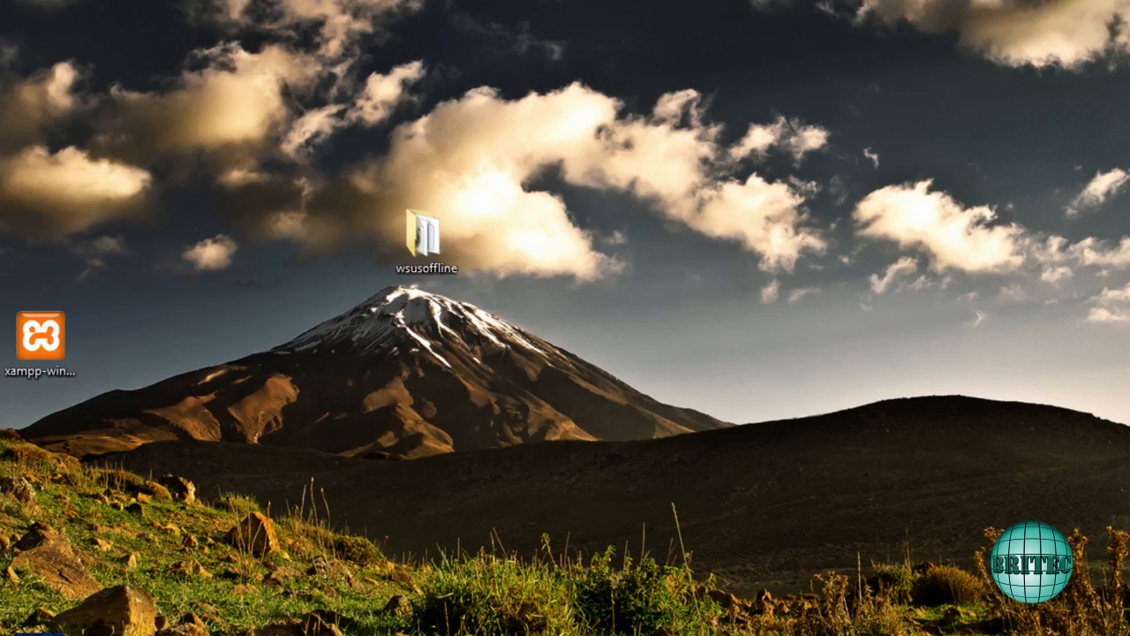
# Relaunch the generator, disable ISO creation, and target a new 'Windows Offline Updates' folder
pyautogui.doubleClick(427, 228)
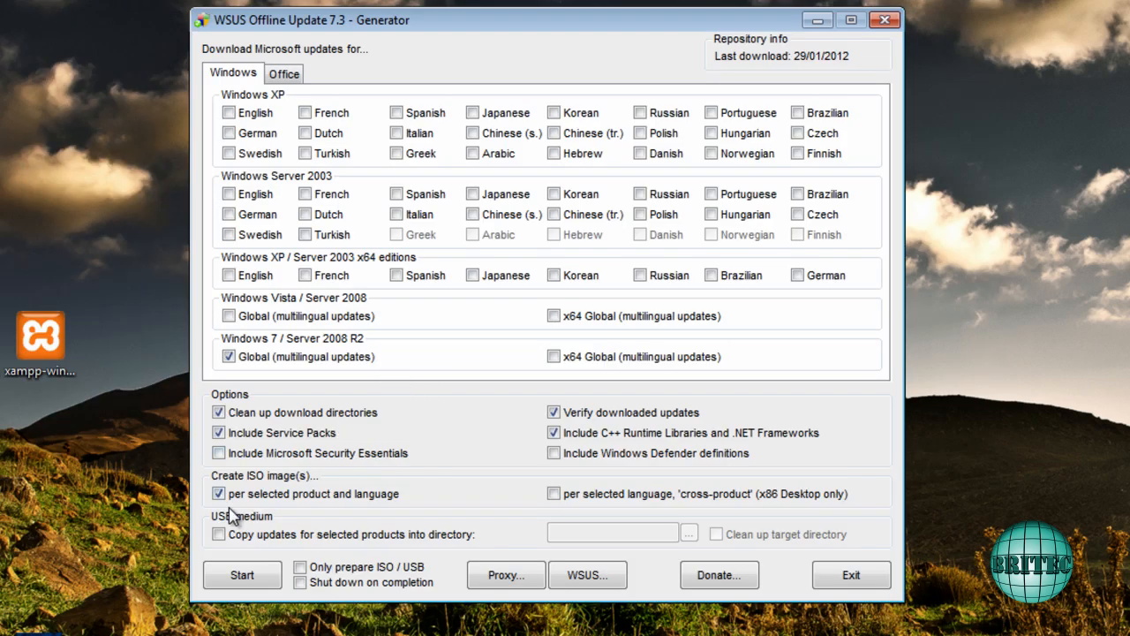
pyautogui.click(218, 533)
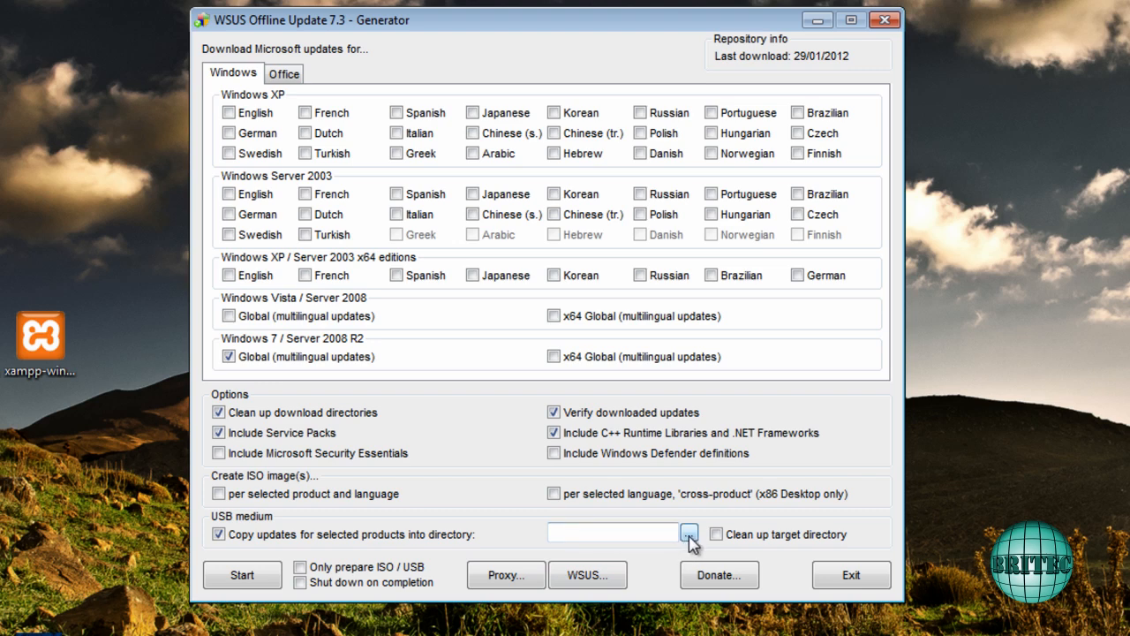
pyautogui.click(689, 534)
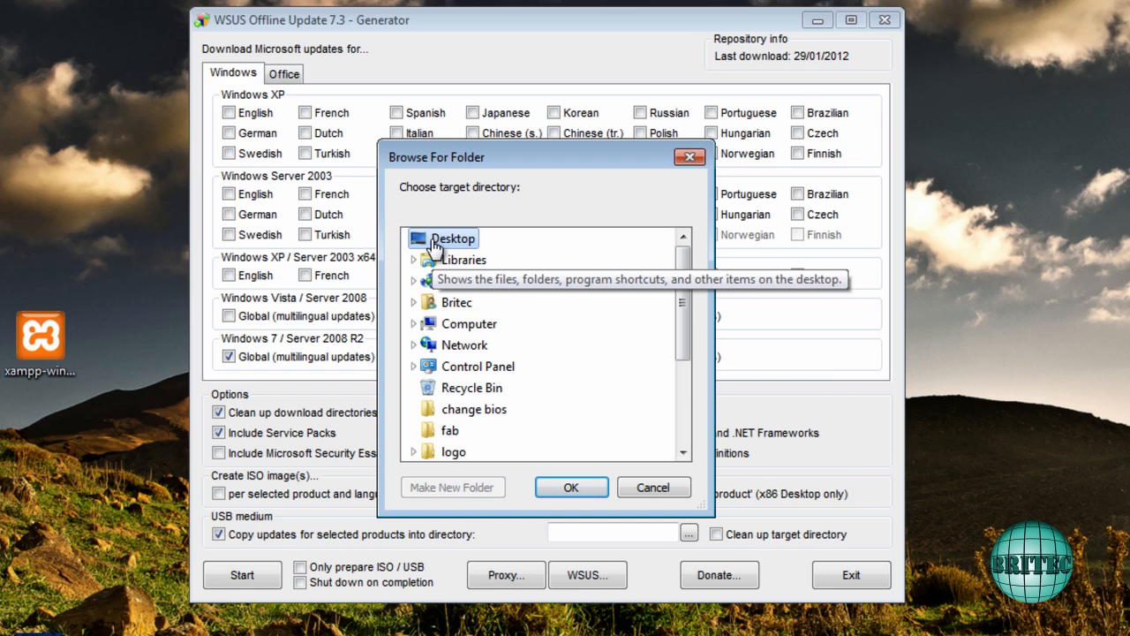
pyautogui.click(452, 487)
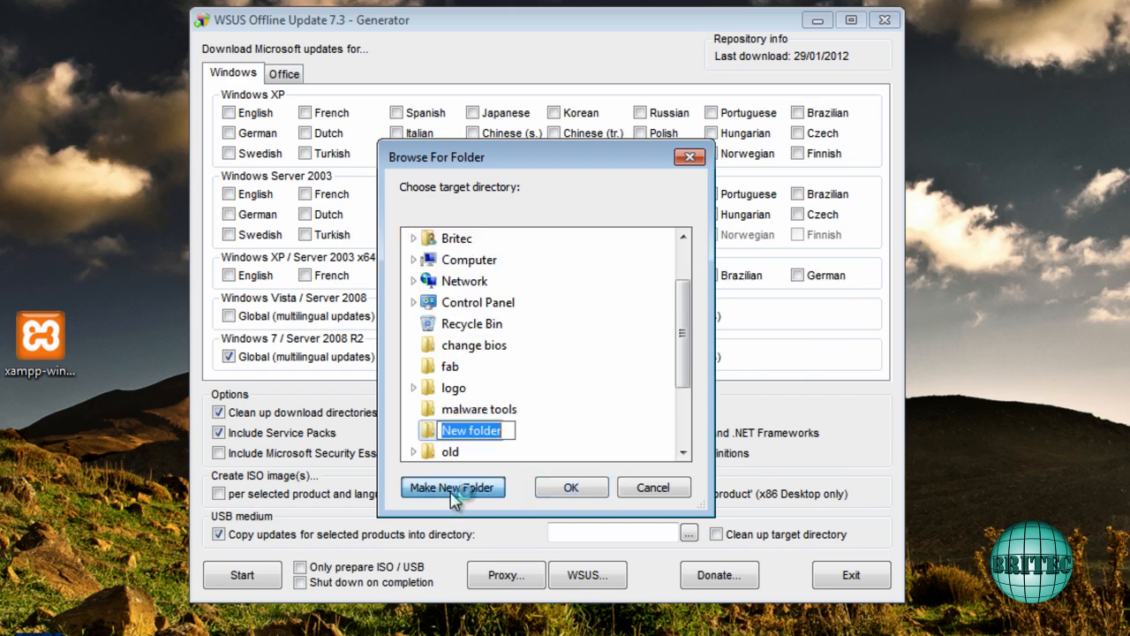
pyautogui.moveTo(499, 516)
pyautogui.write('Windows o')
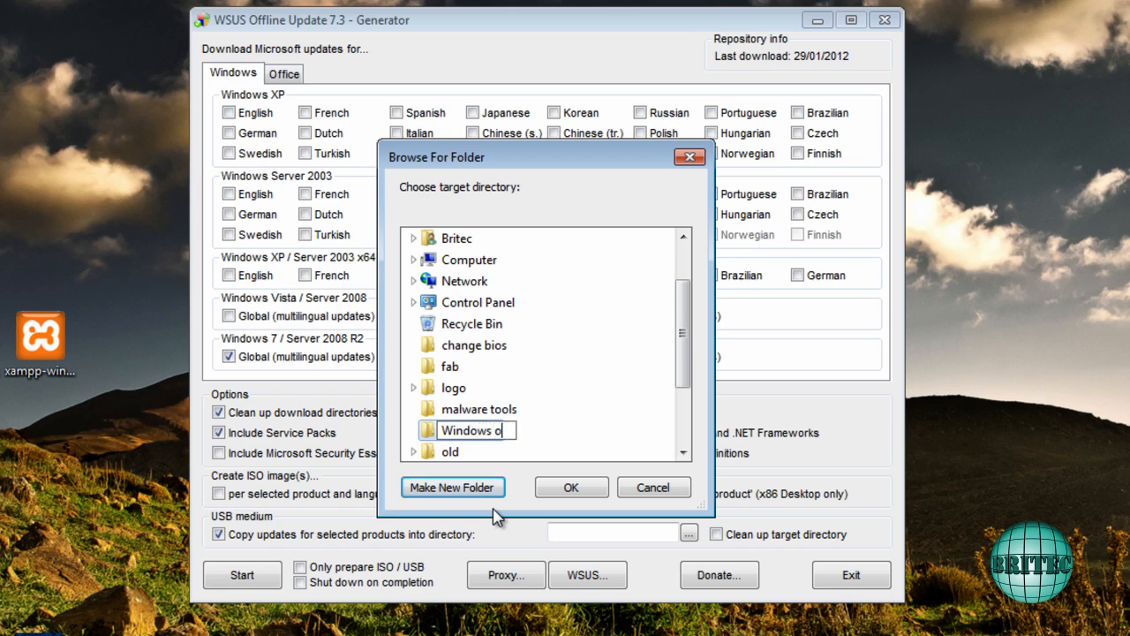
pyautogui.press('BackSpace')
pyautogui.write('Offline Update')
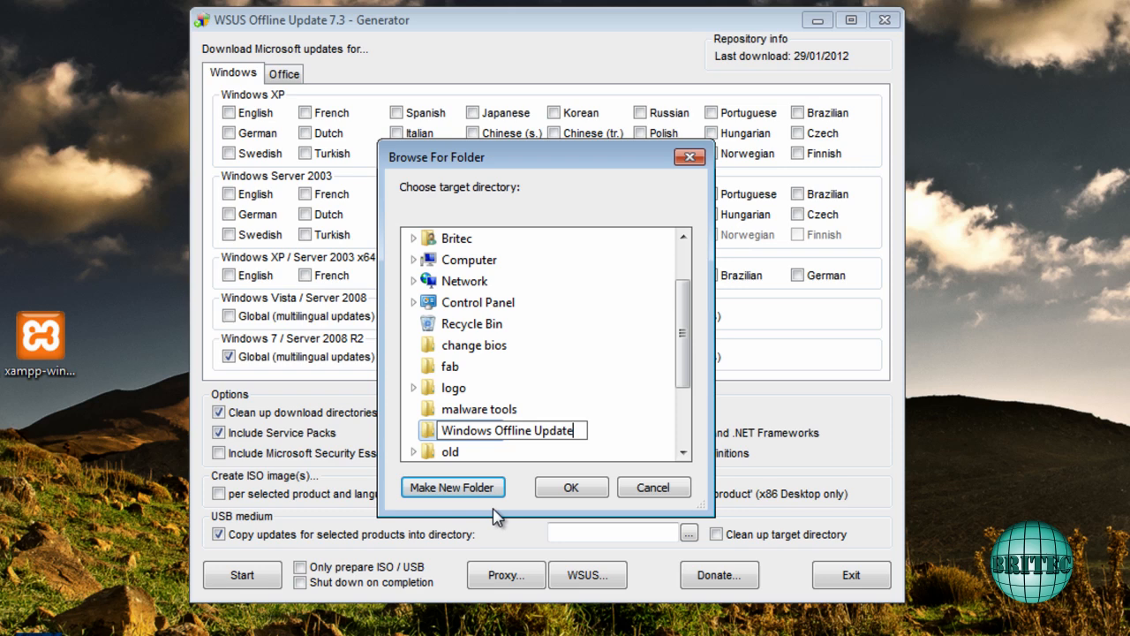
pyautogui.write('s')
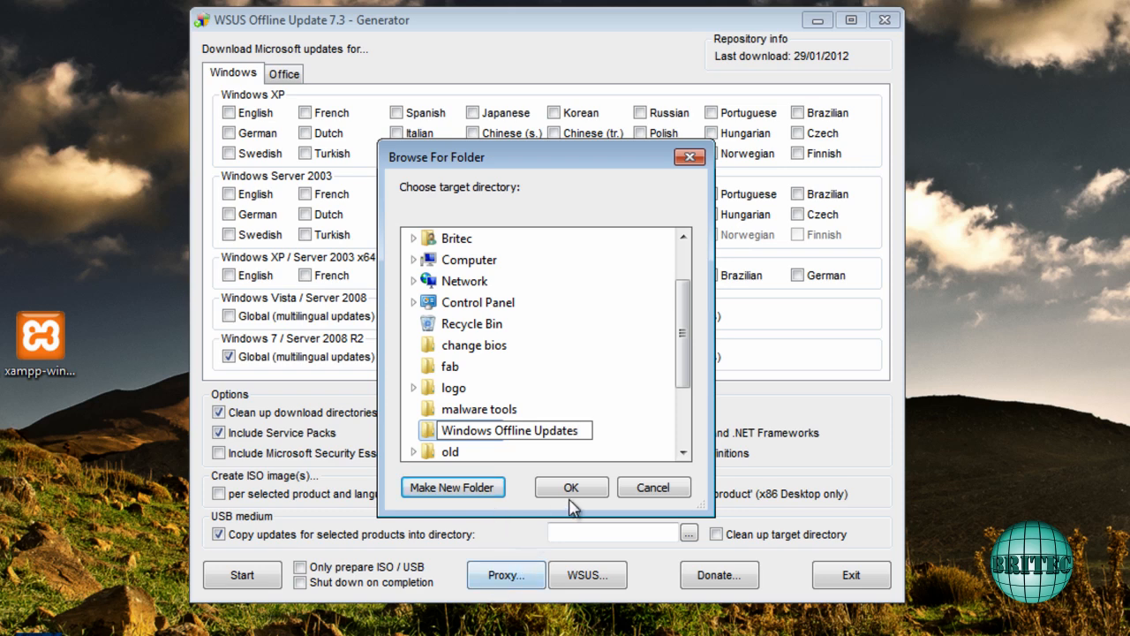
pyautogui.click(453, 486)
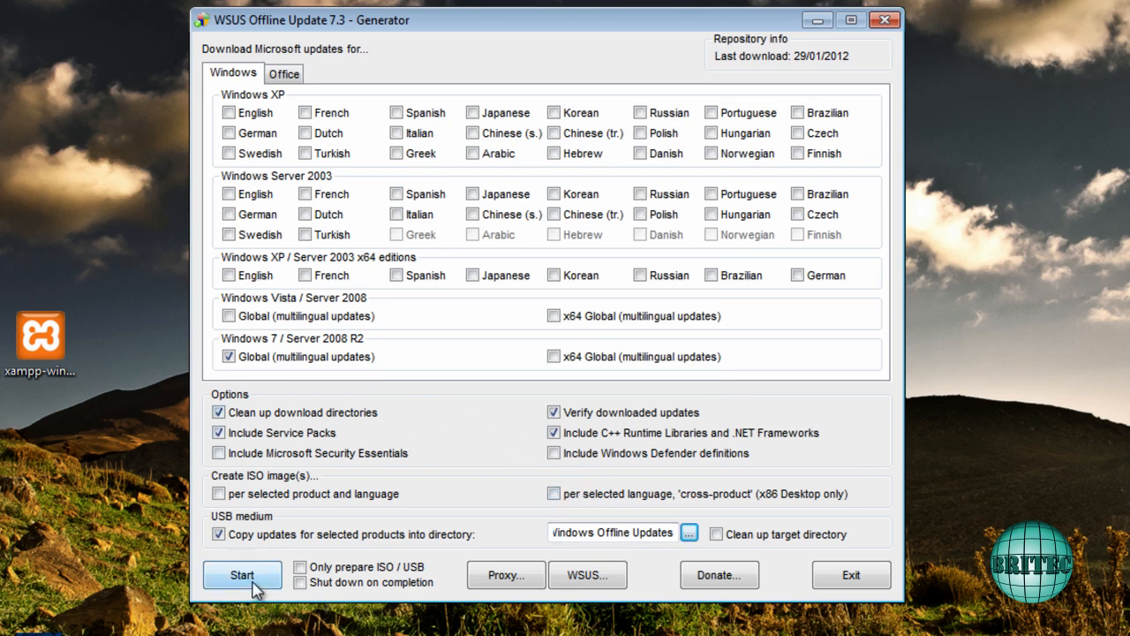
pyautogui.moveTo(299, 371)
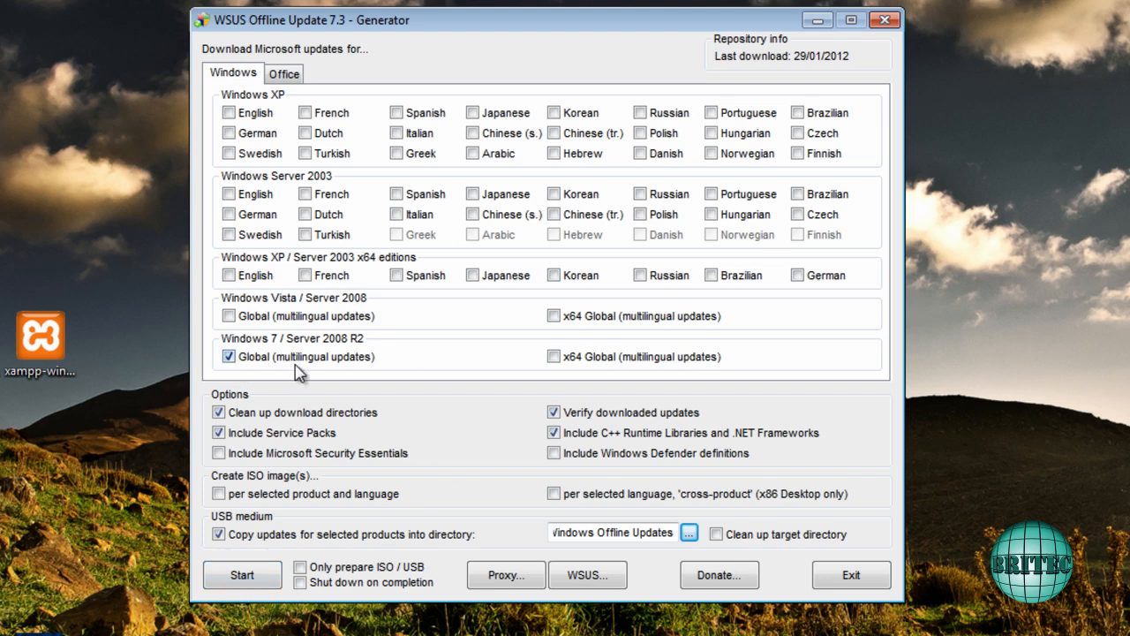
pyautogui.moveTo(344, 376)
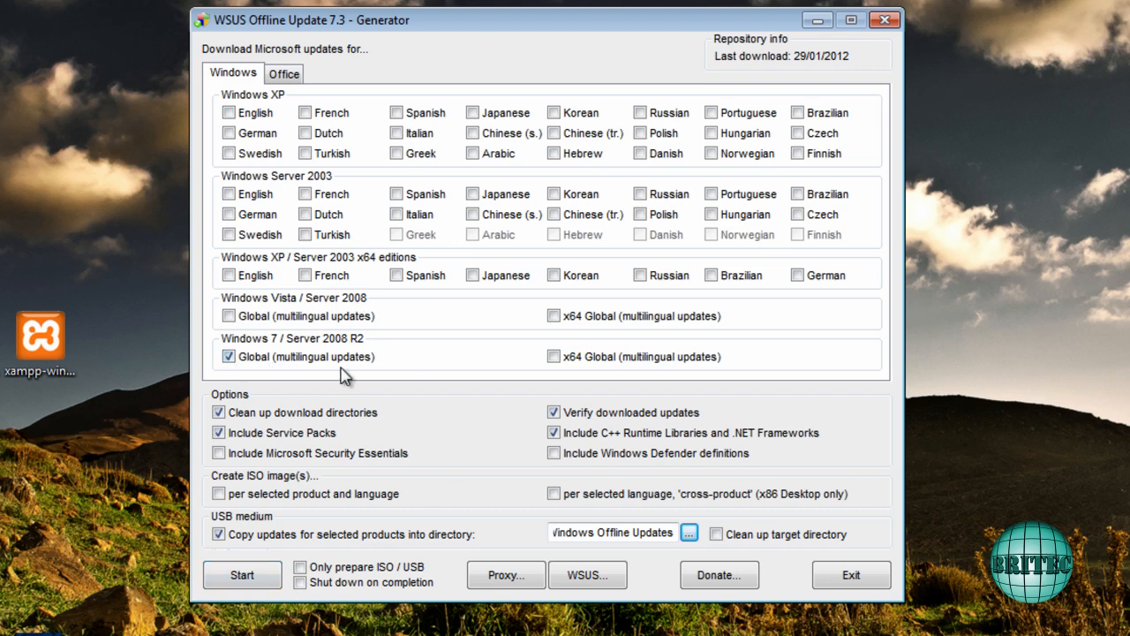
# Run the download-and-copy to the USB folder and decline the log file check
pyautogui.click(242, 574)
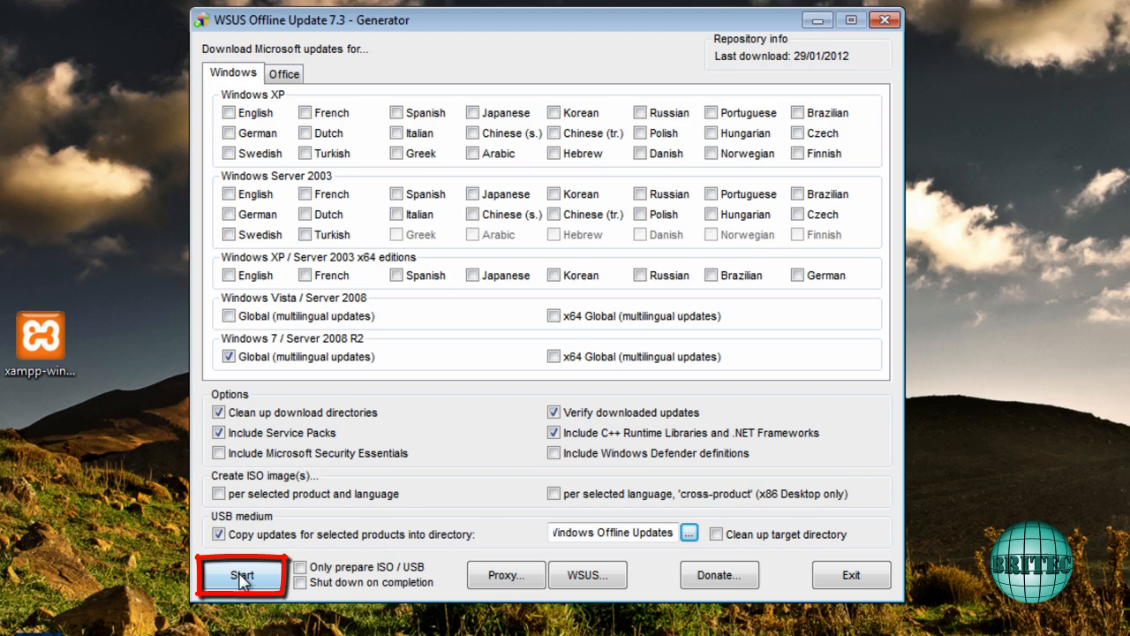
pyautogui.click(241, 574)
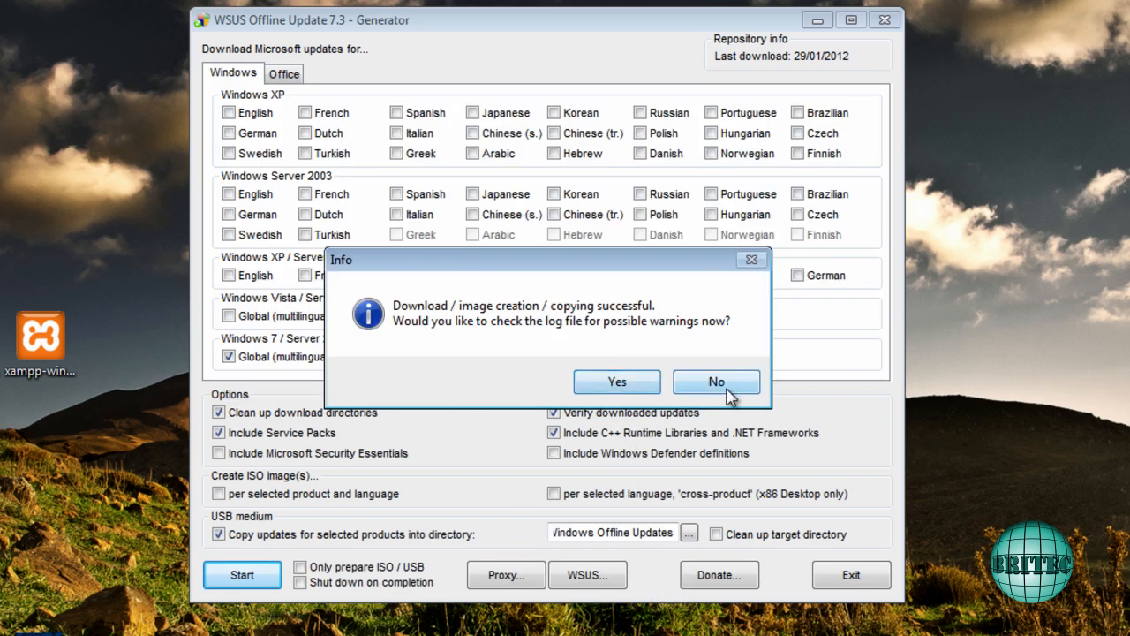
pyautogui.click(716, 382)
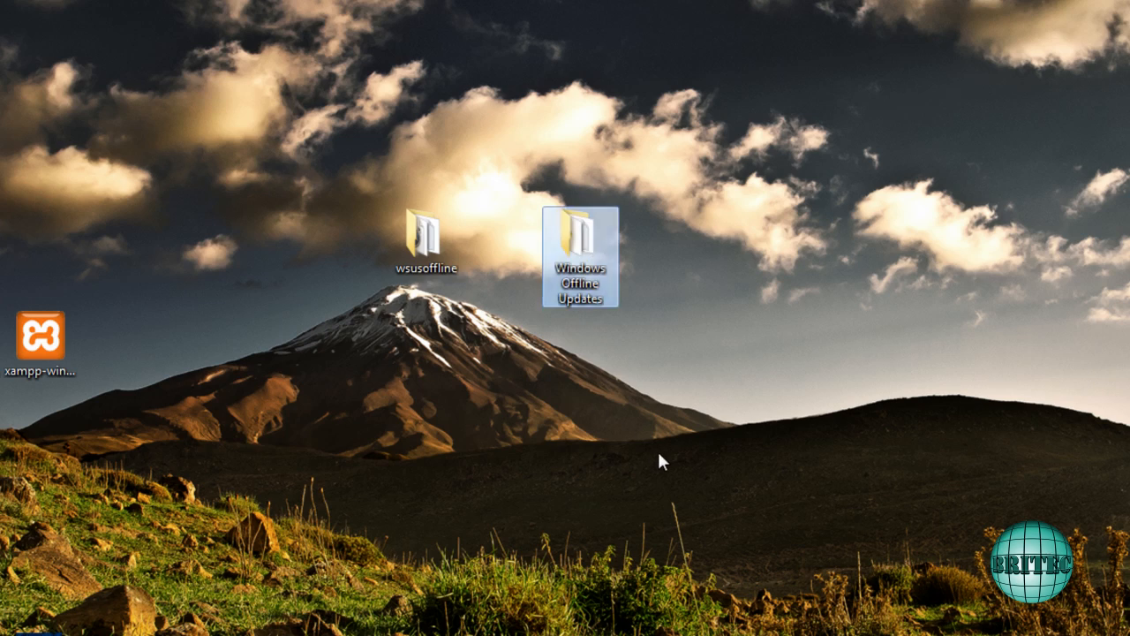
pyautogui.moveTo(581, 258)
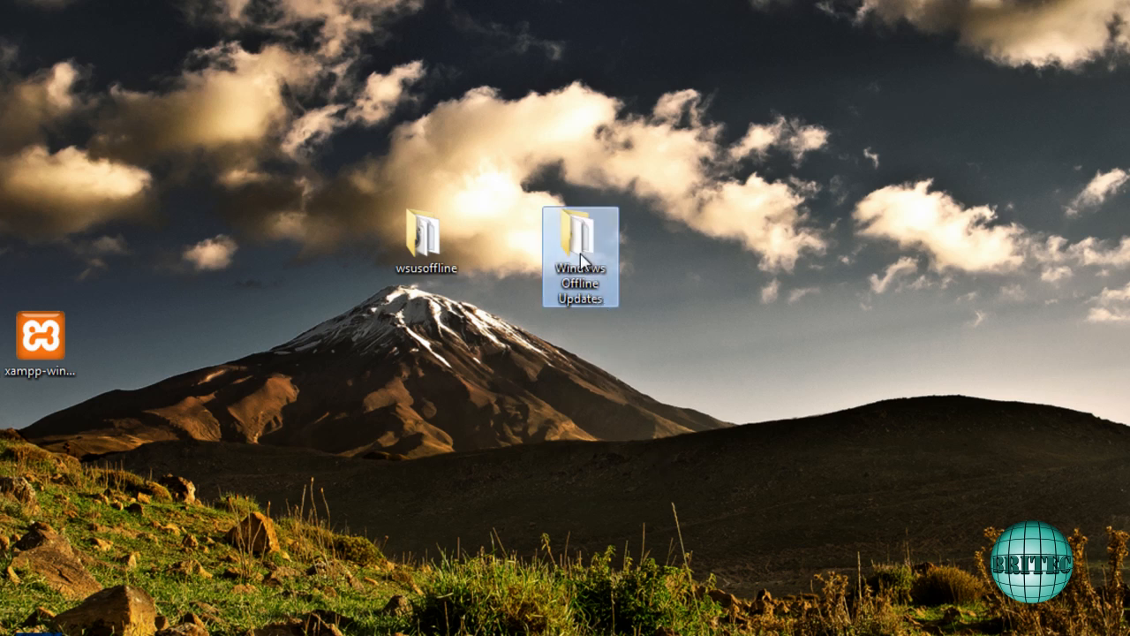
# Open the desktop Windows Offline Updates folder and select UpdateInstaller.exe
pyautogui.doubleClick(580, 256)
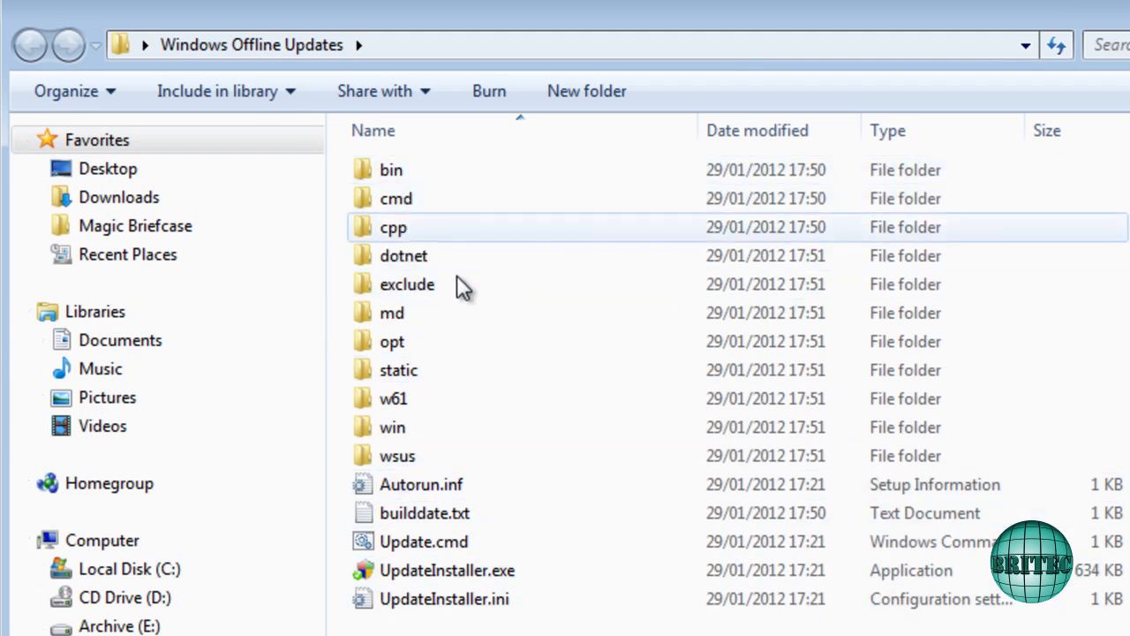
pyautogui.moveTo(565, 259)
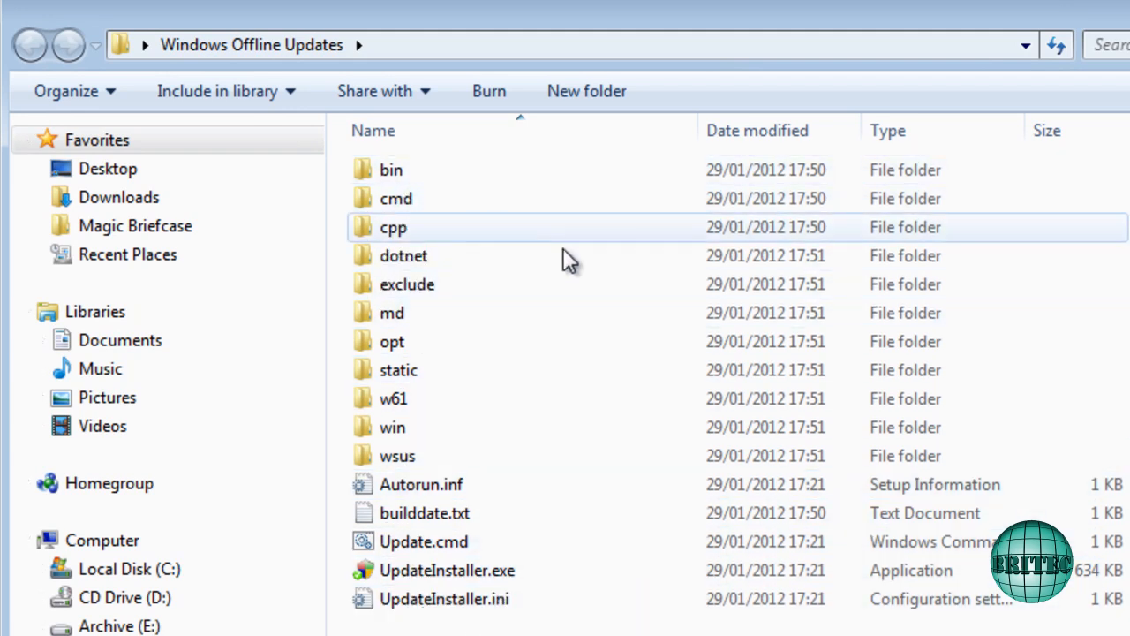
pyautogui.click(446, 569)
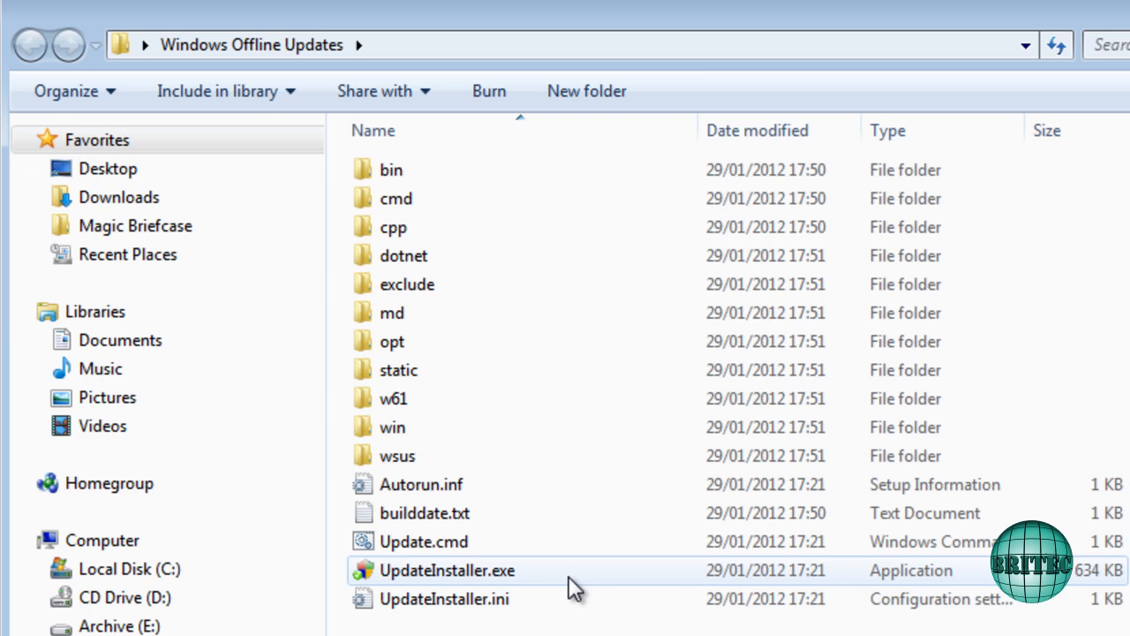
pyautogui.moveTo(406, 592)
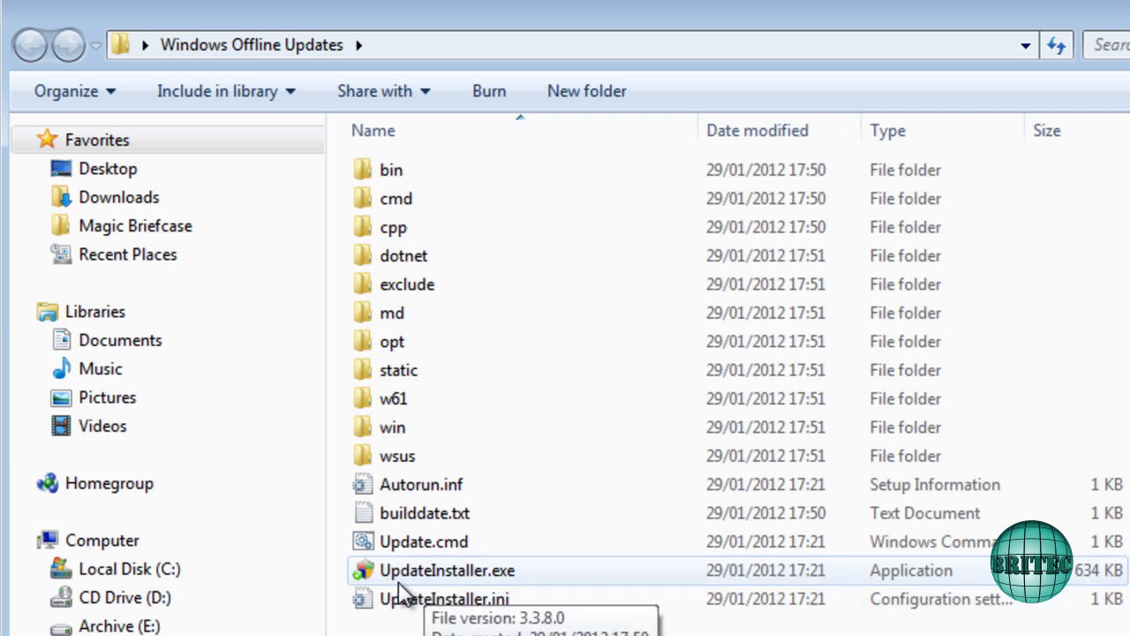
# Run UpdateInstaller.exe past the security warning, acknowledge the reboot notice, and close it
pyautogui.doubleClick(447, 570)
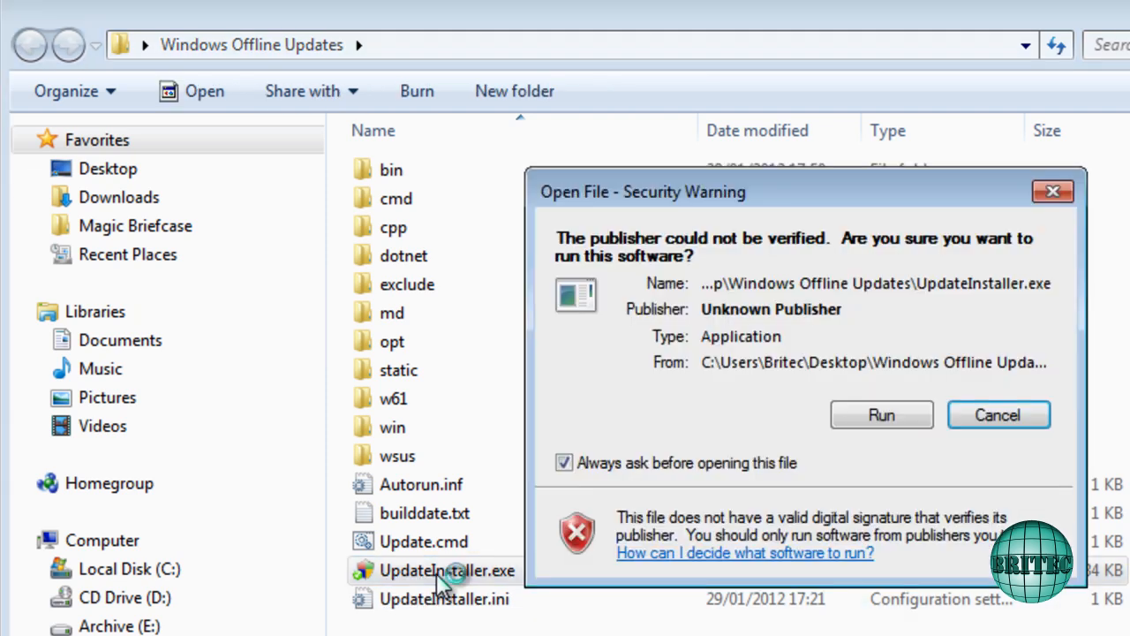
pyautogui.click(881, 415)
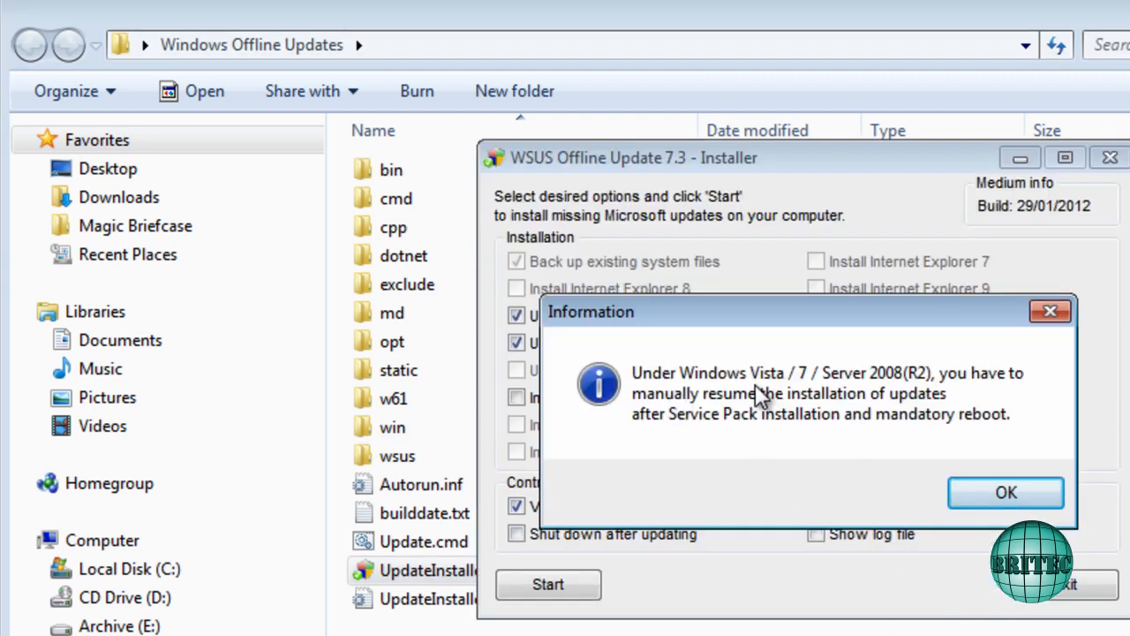
pyautogui.moveTo(962, 401)
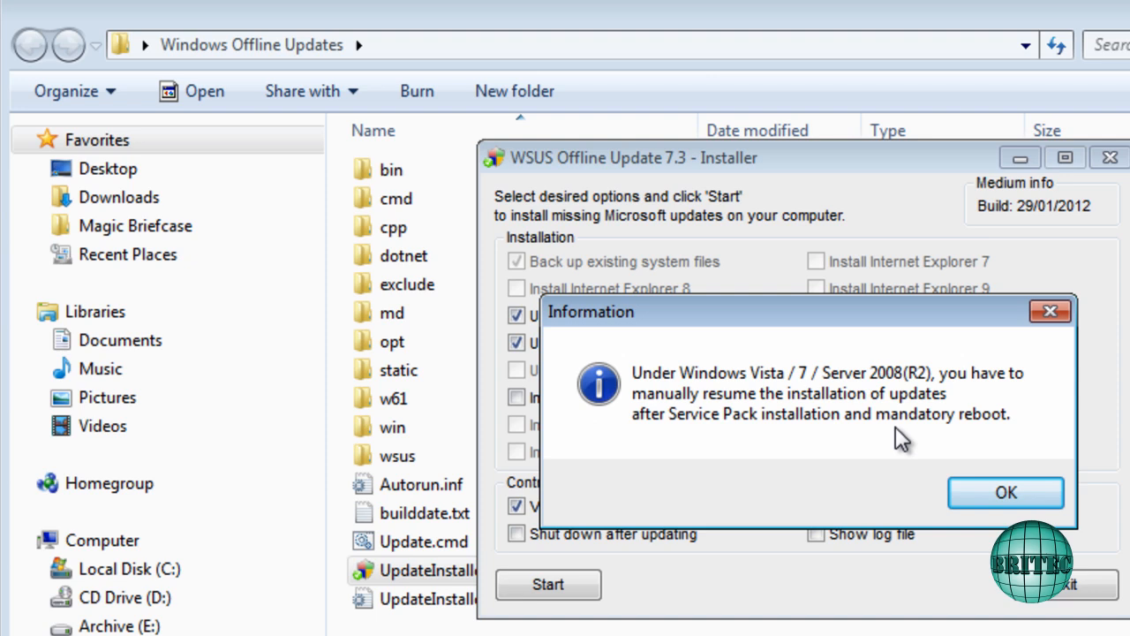
pyautogui.moveTo(1002, 437)
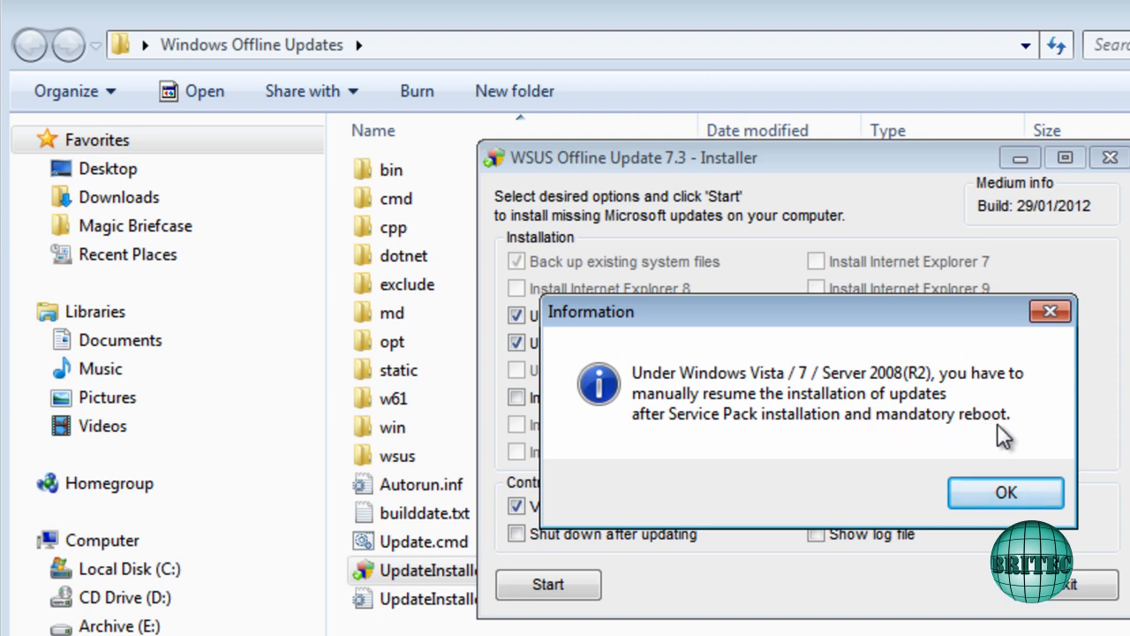
pyautogui.click(1005, 492)
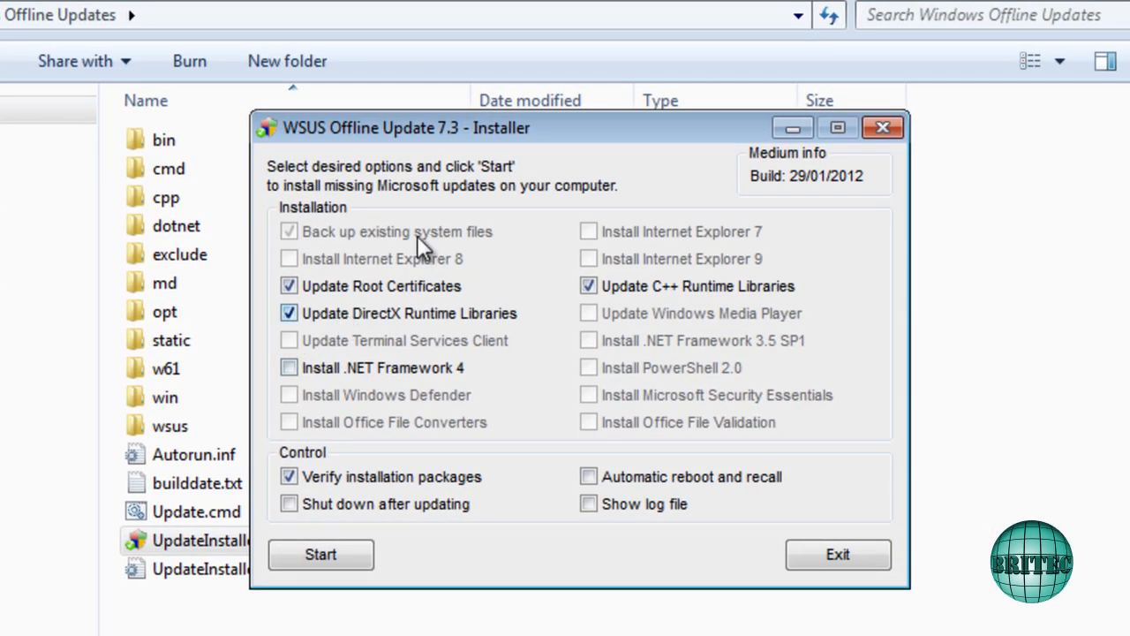
pyautogui.click(588, 285)
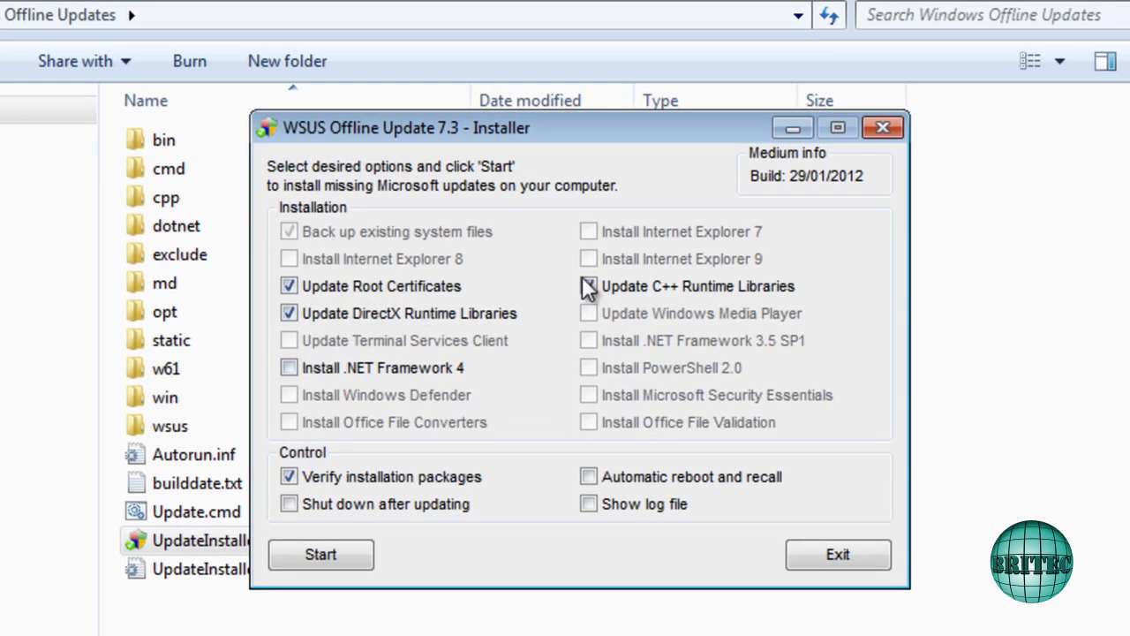
pyautogui.click(589, 286)
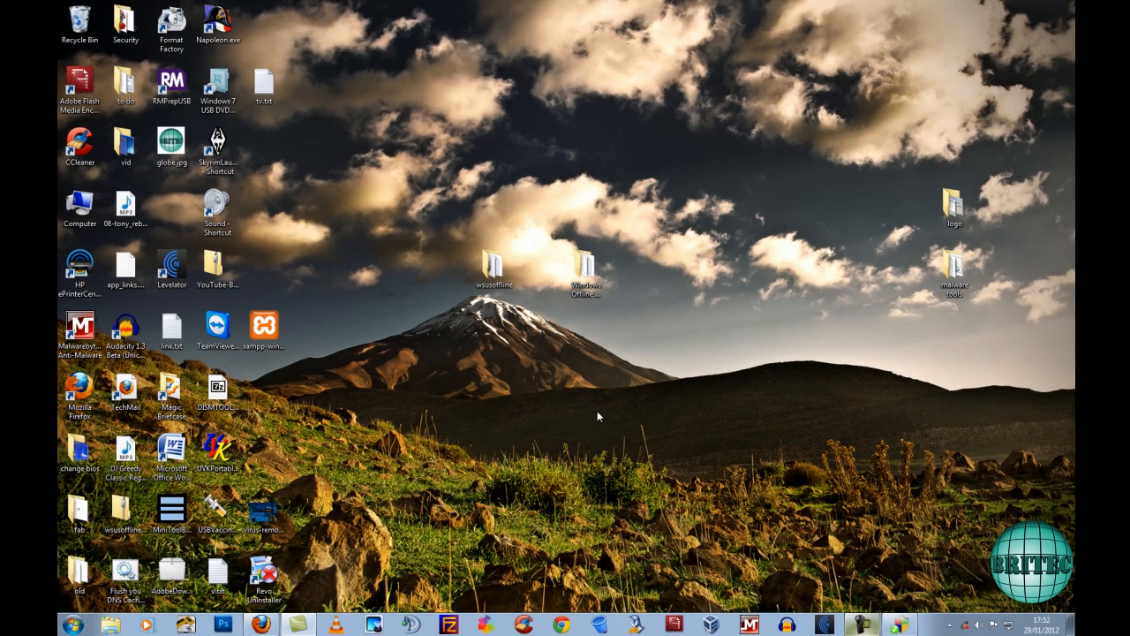
pyautogui.moveTo(601, 418)
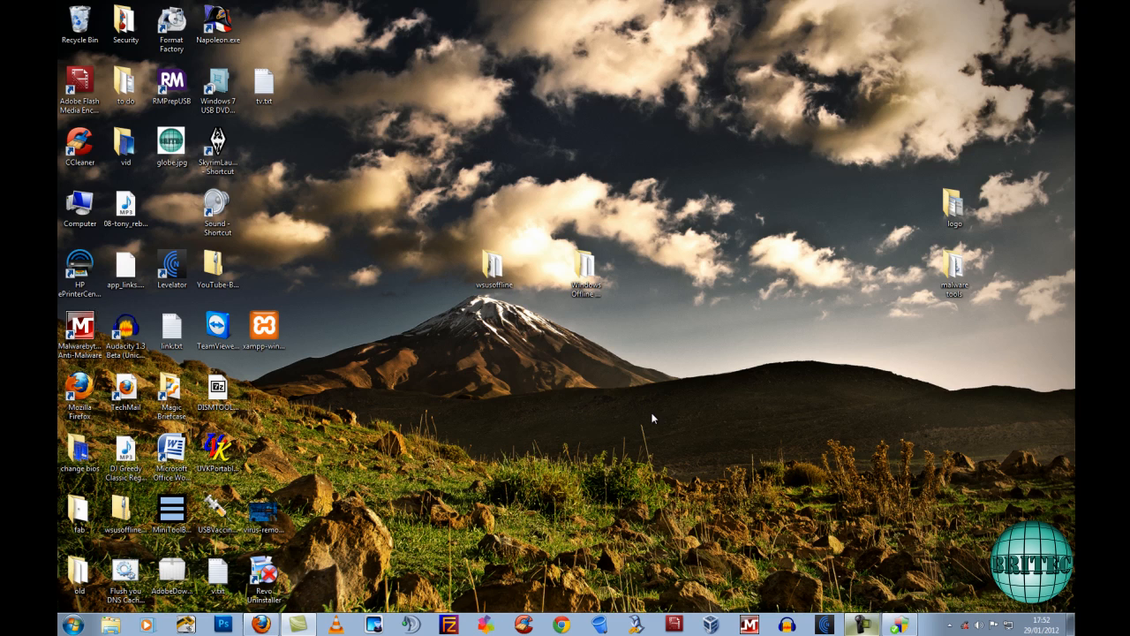
pyautogui.moveTo(517, 421)
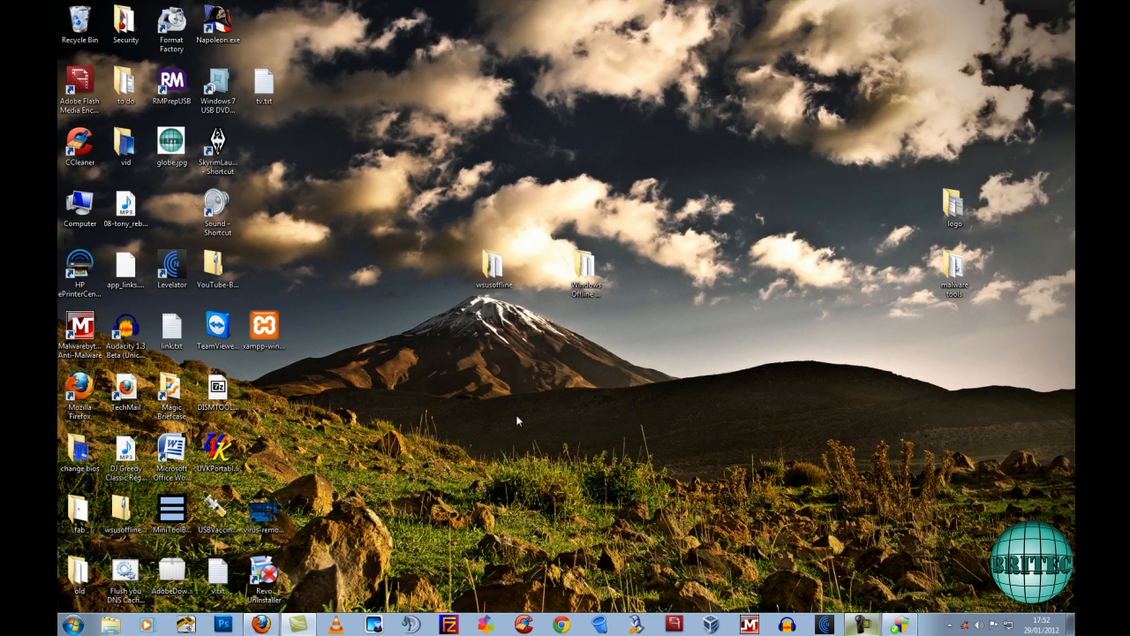